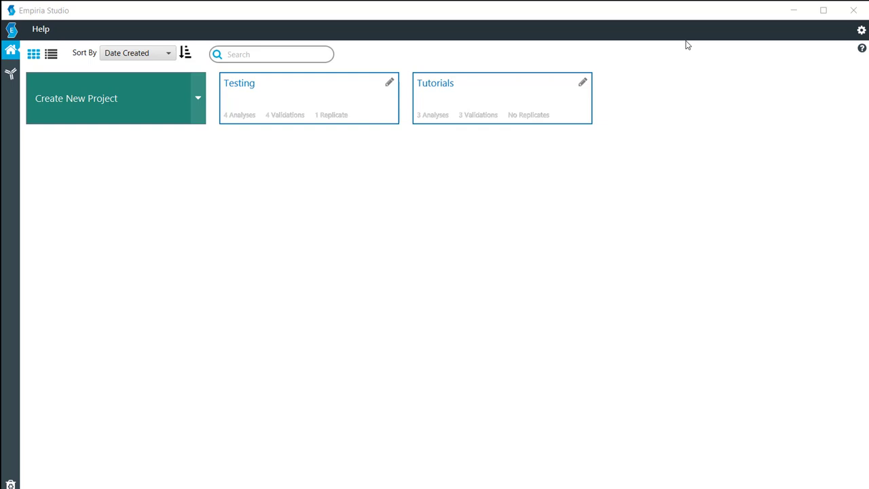
mouse_move(421, 163)
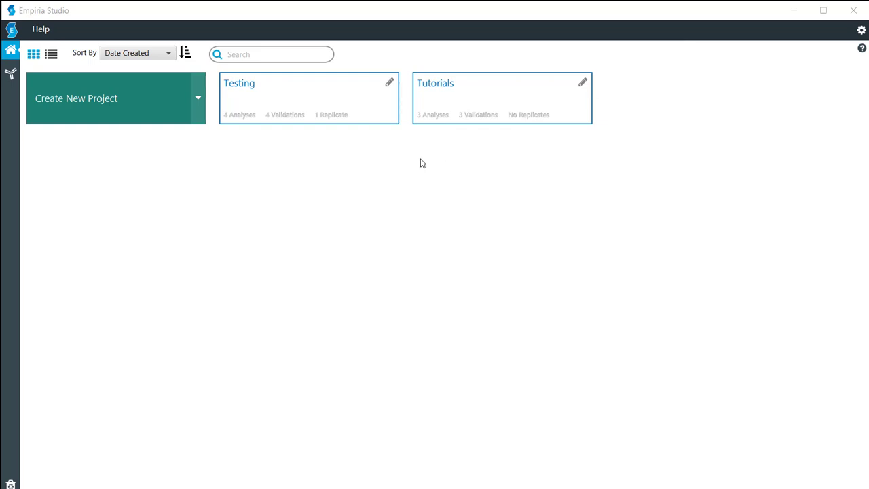
mouse_move(491, 93)
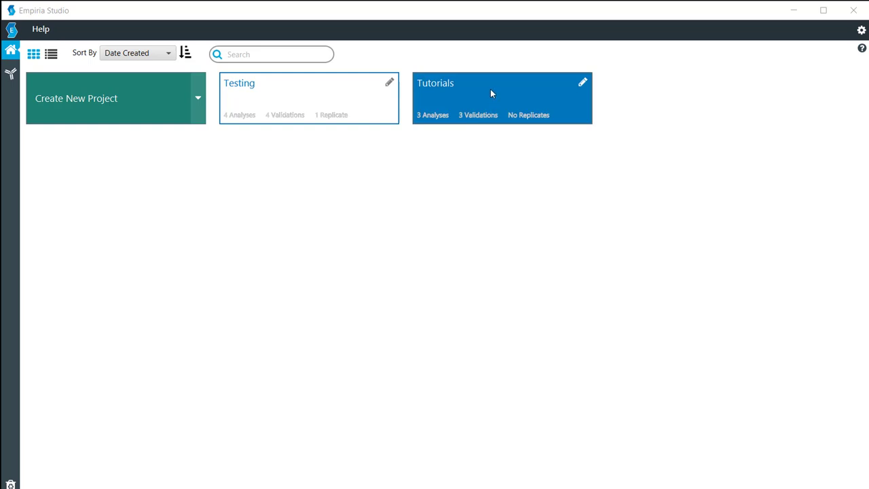
- Open the Tutorials project and create a new experiment to show the workflow choices
double_click(502, 98)
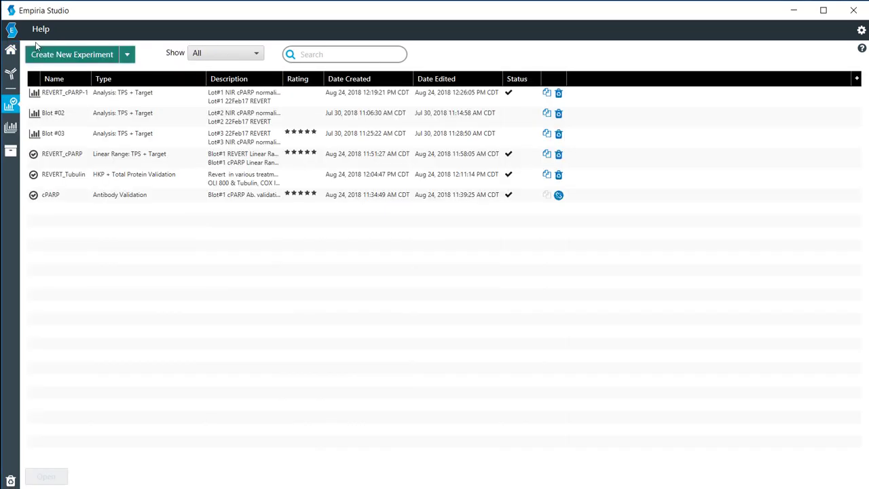
left_click(71, 55)
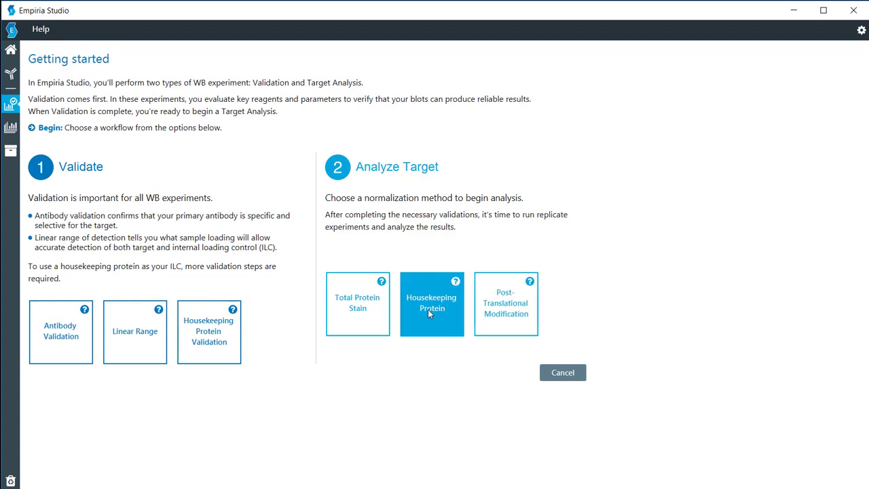
- Choose Housekeeping Protein under Analyze Target to reach the HKP + Target start page
left_click(432, 302)
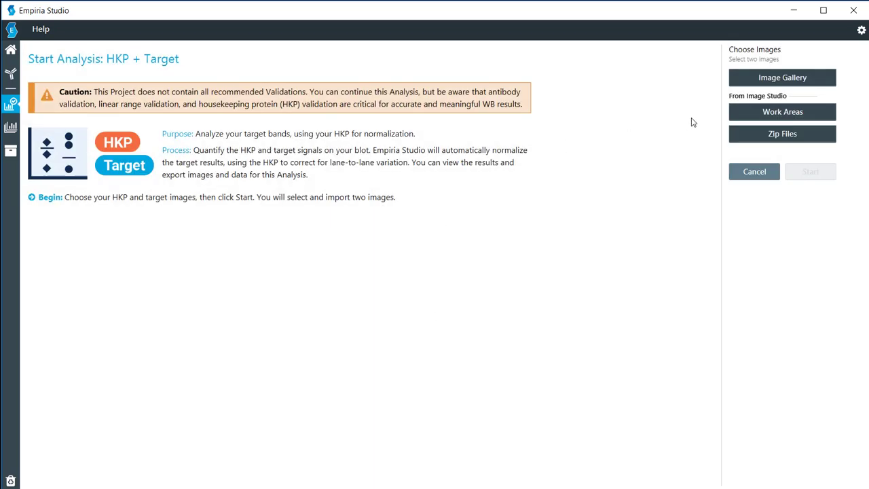
mouse_move(782, 76)
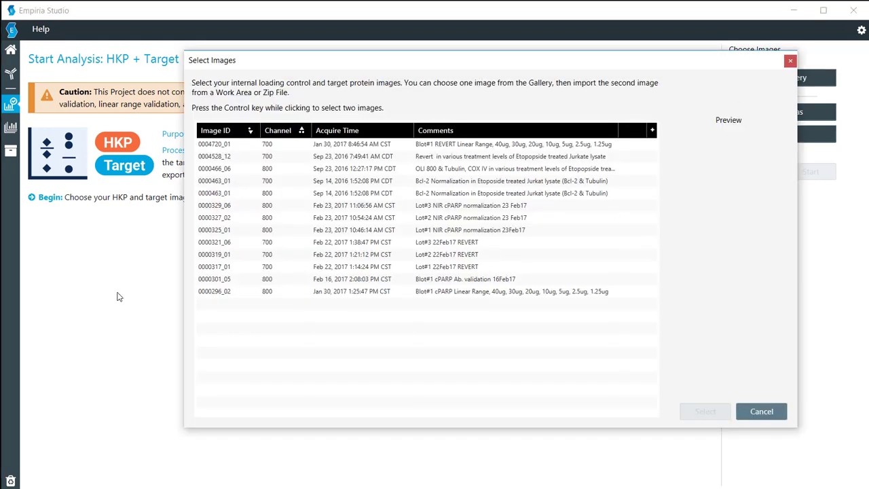
mouse_move(225, 185)
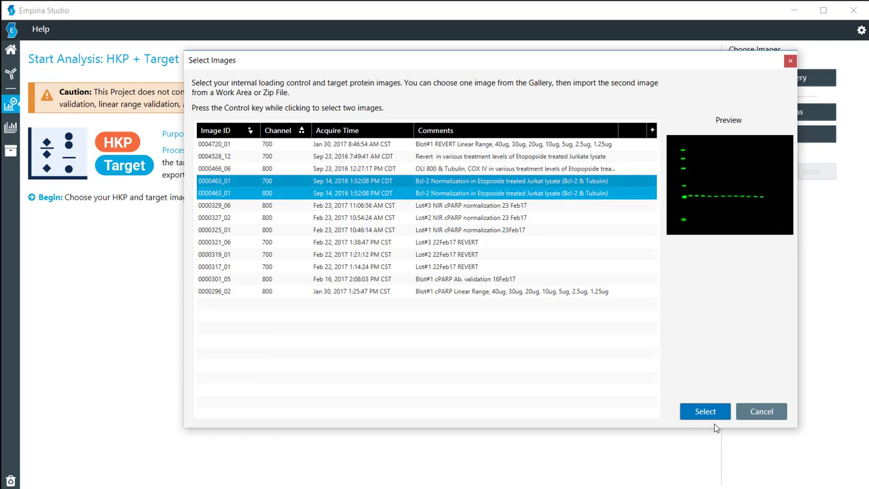
- Import the two 0000463_01 gallery images (700 and 800 channels) and start the analysis
left_click(705, 410)
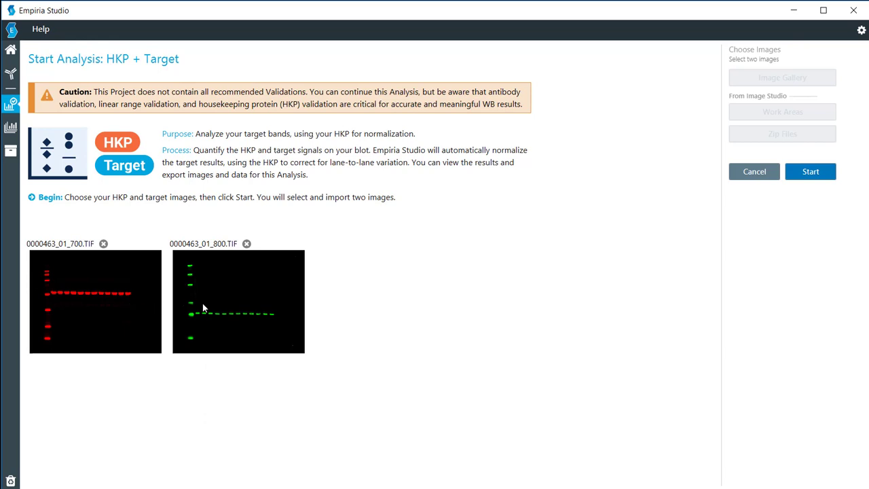
mouse_move(811, 171)
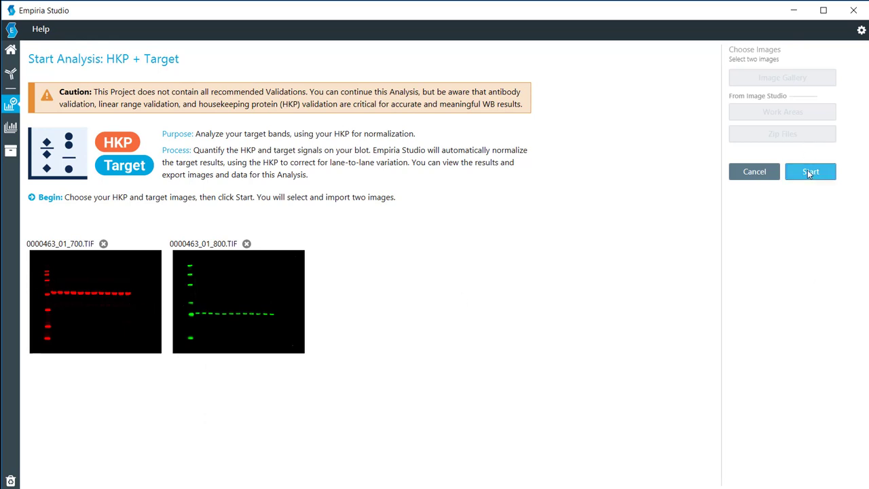
left_click(811, 171)
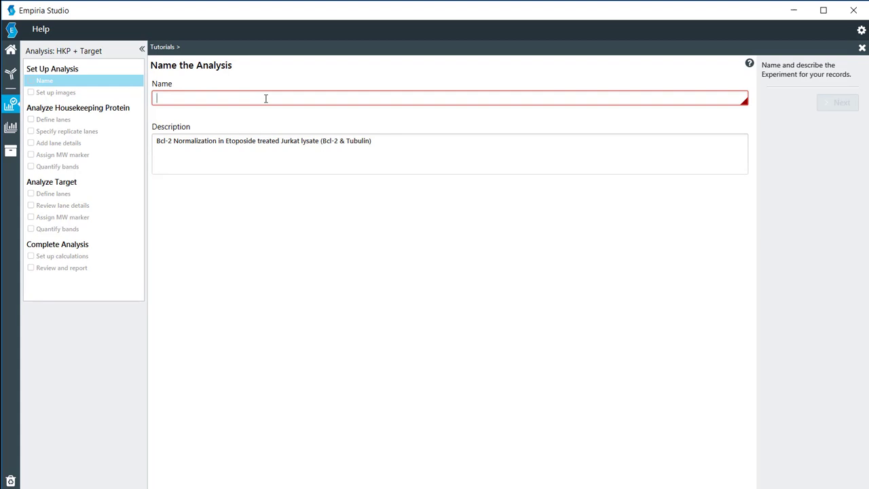
- Name the analysis Tubulin_Bcl-2 and continue to image setup
type("Tubulin_Bcl-2")
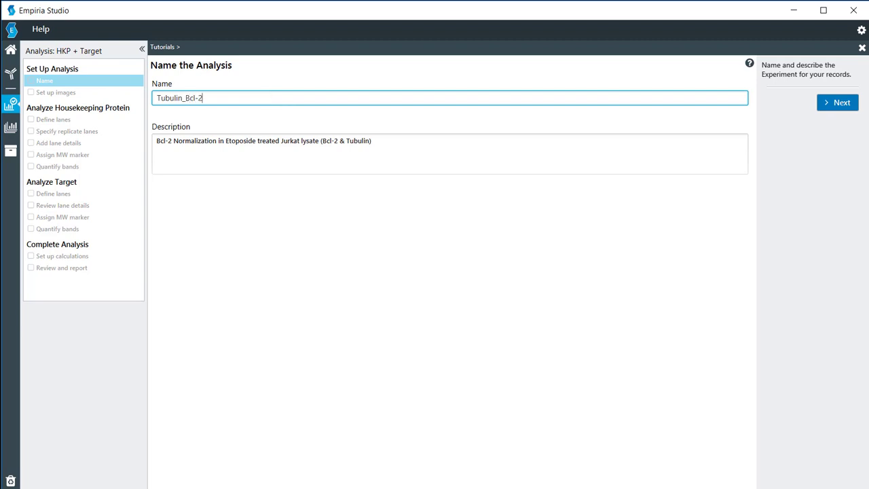
left_click(836, 102)
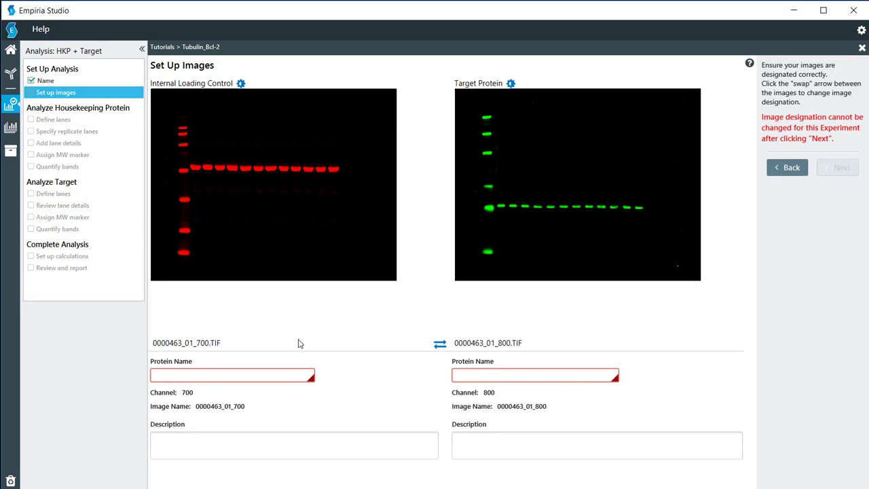
- Set the protein names to Tubulin (loading control) and Bcl-2 (target), then continue to lane definition
left_click(232, 375)
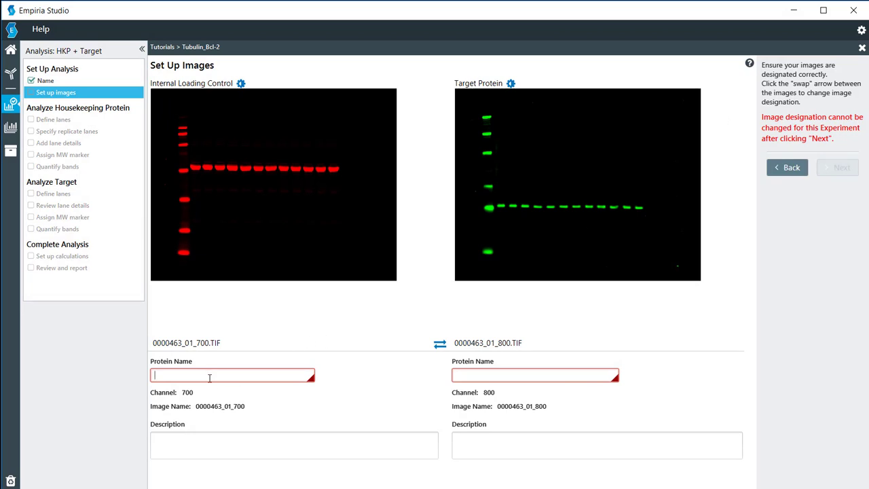
type("Tubulin")
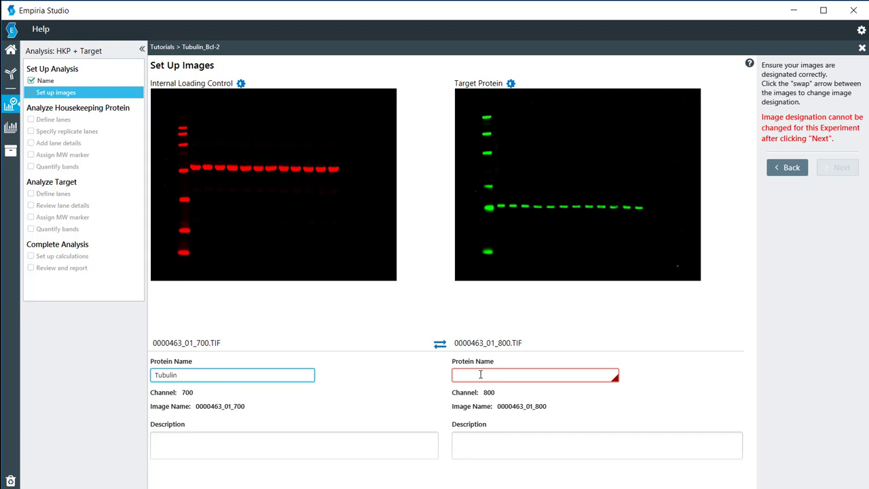
type("Bcl-2")
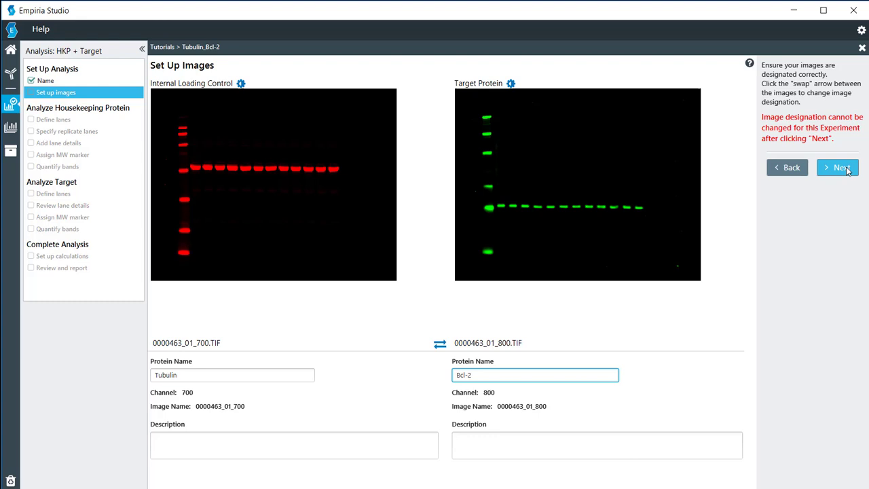
left_click(838, 168)
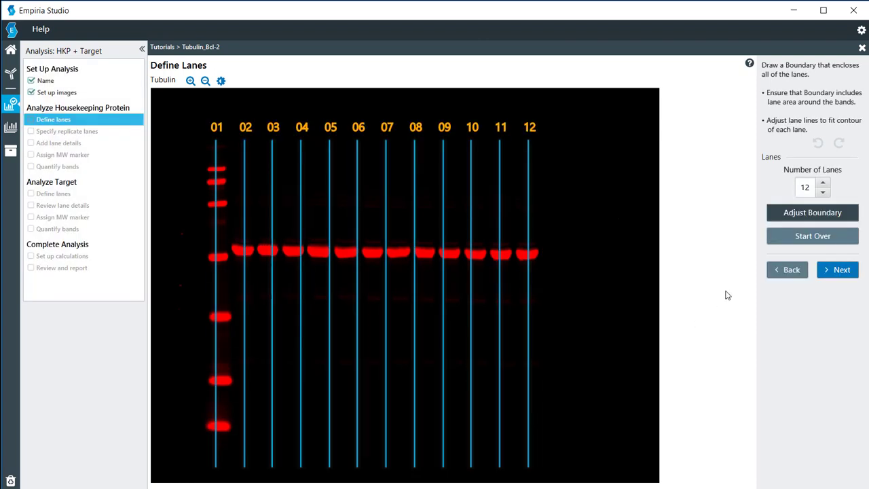
mouse_move(827, 184)
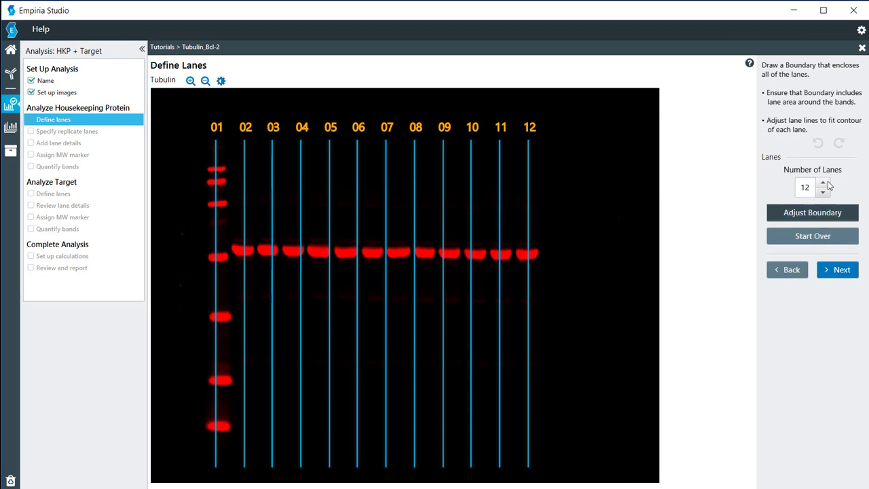
- Set 13 lanes on the Tubulin blot and stretch the boundary's right edge to enclose the last lane
left_click(823, 183)
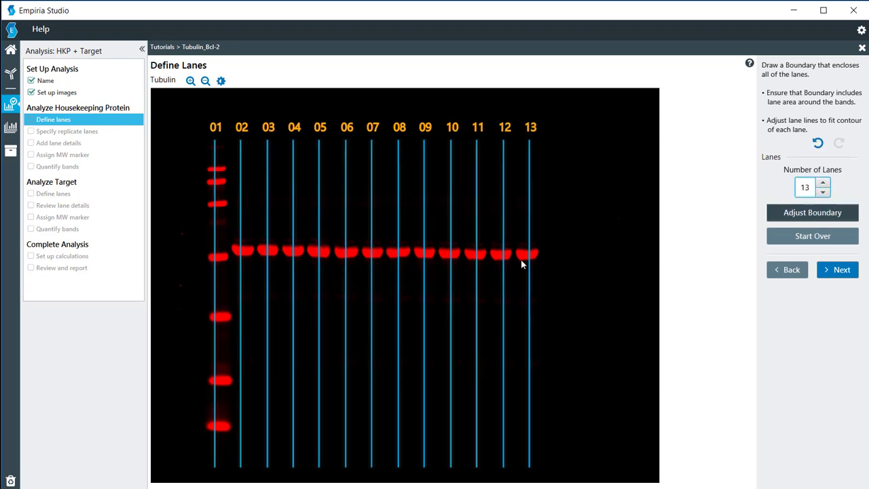
left_click(812, 212)
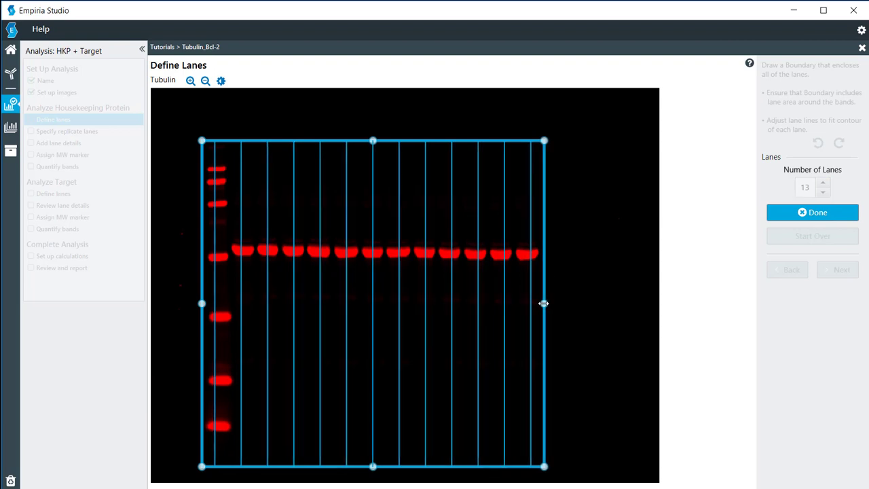
left_click_drag(543, 304, 537, 301)
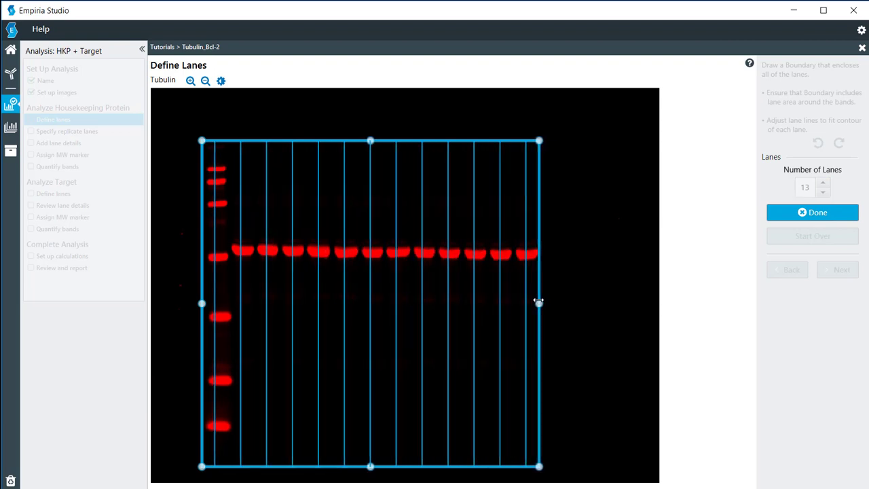
left_click_drag(538, 301, 541, 302)
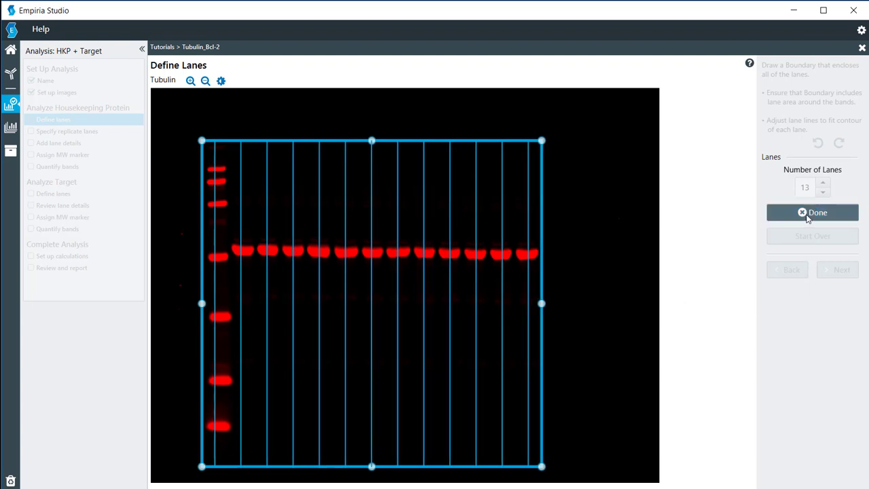
left_click(812, 212)
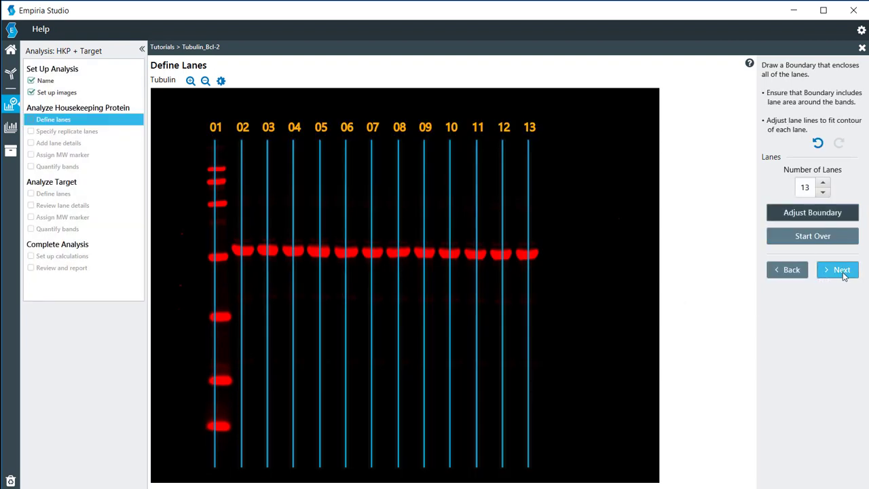
left_click(836, 269)
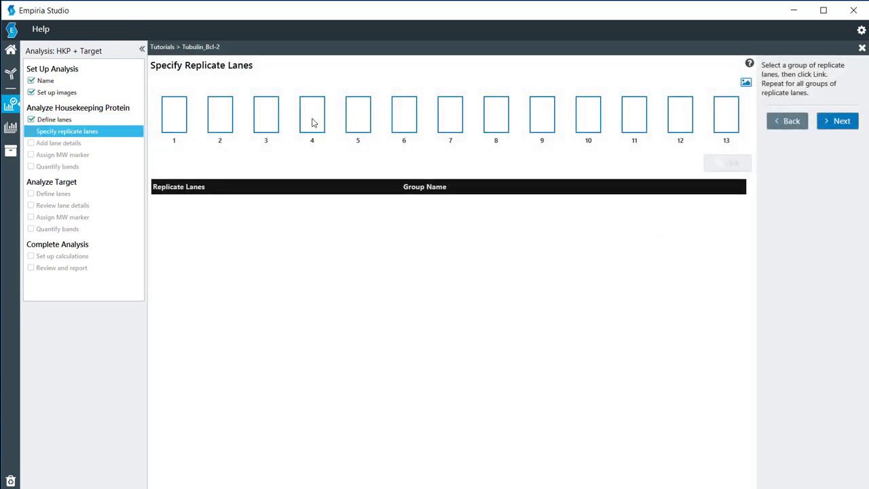
mouse_move(220, 114)
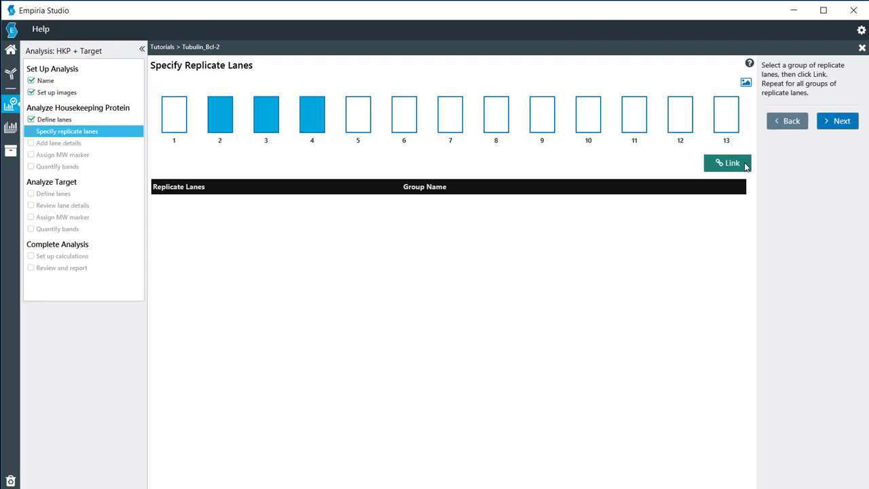
- Link lanes 2-4, 5-7, 8-10 and 11-13 into four replicate groups of three
left_click(727, 163)
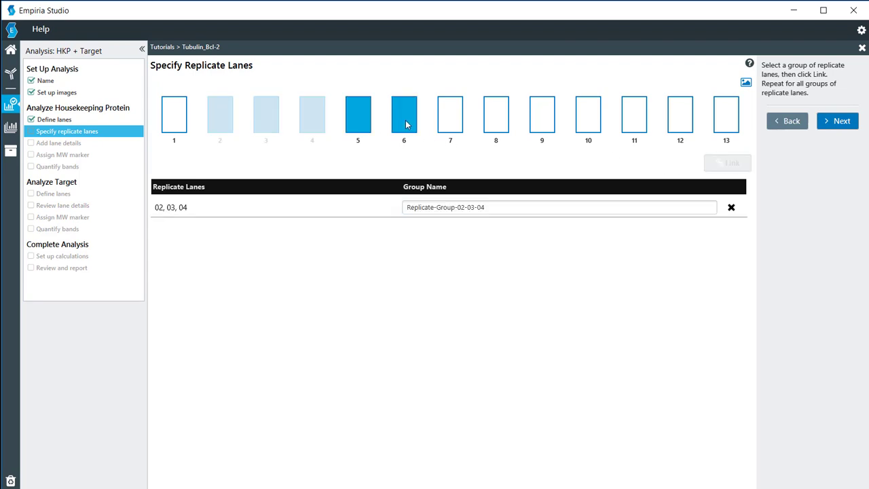
left_click(451, 114)
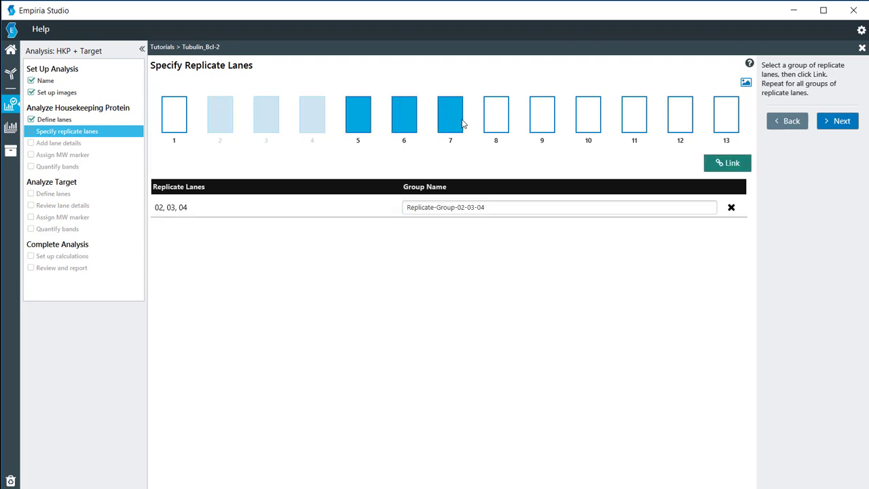
left_click(726, 163)
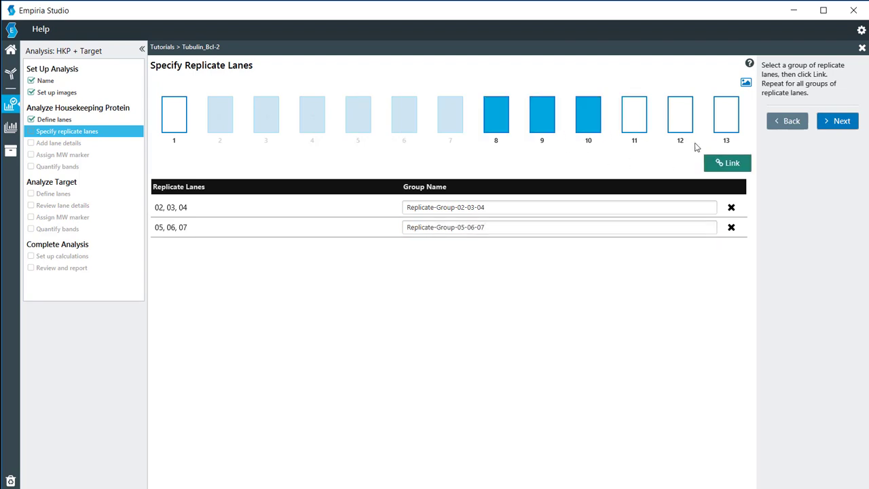
left_click(726, 163)
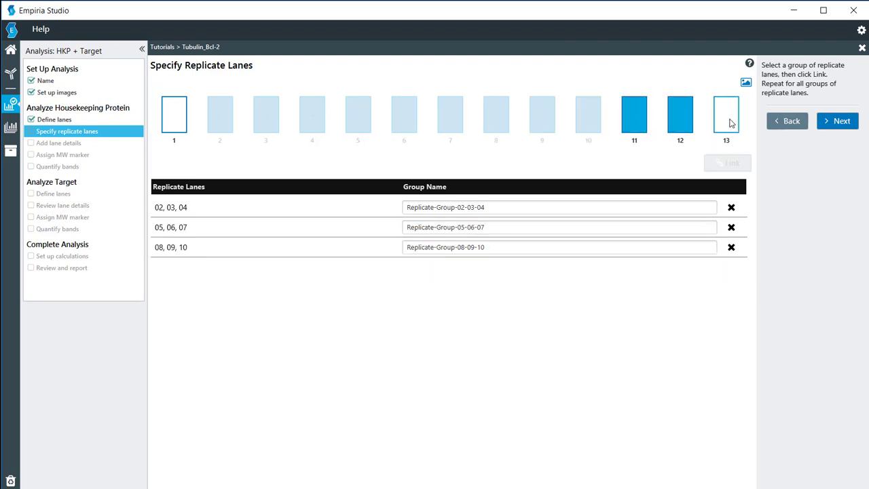
left_click(728, 163)
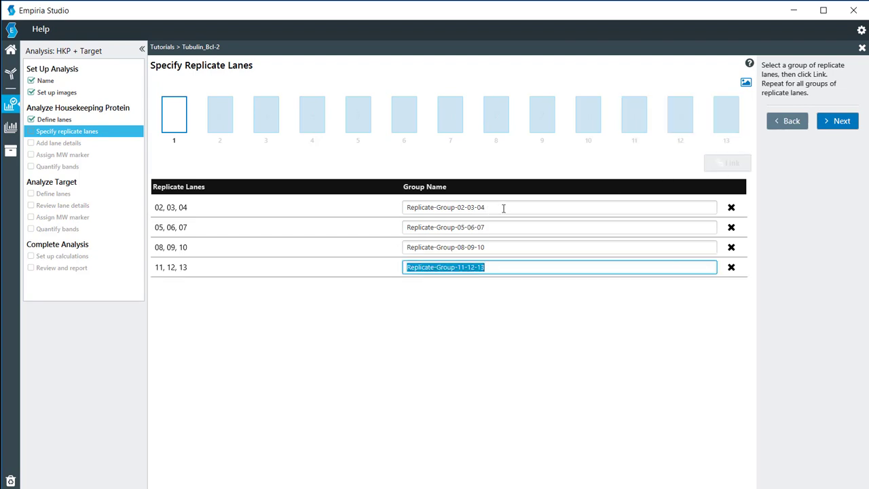
- Name group 02-03-04 'Jukat - untreated' and the remaining three groups 'Jukat - etoposide'
type("Jukat -")
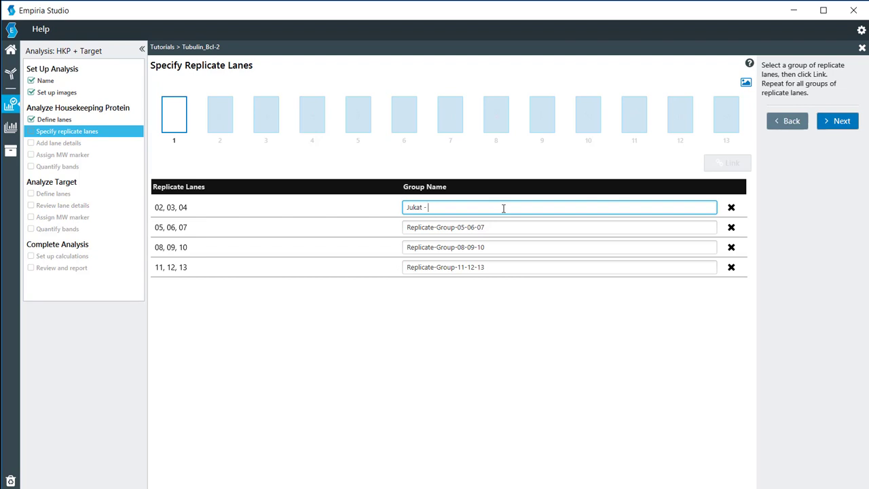
type("untreated")
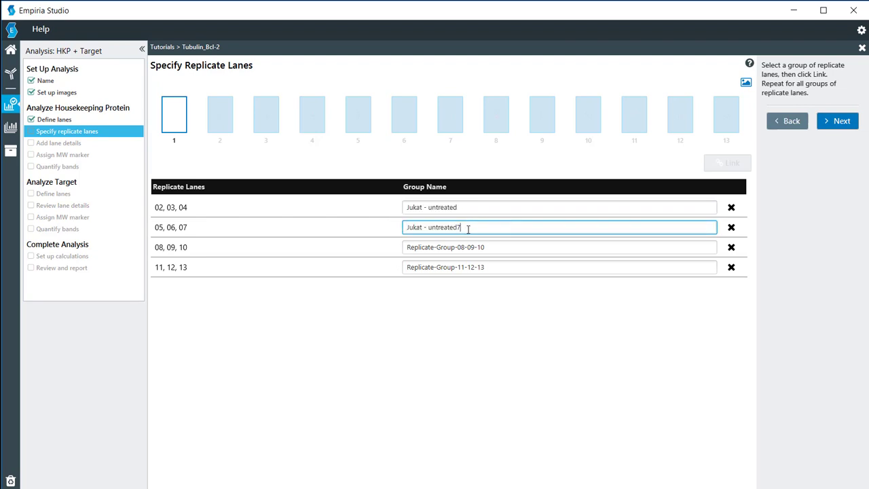
key("BackSpace")
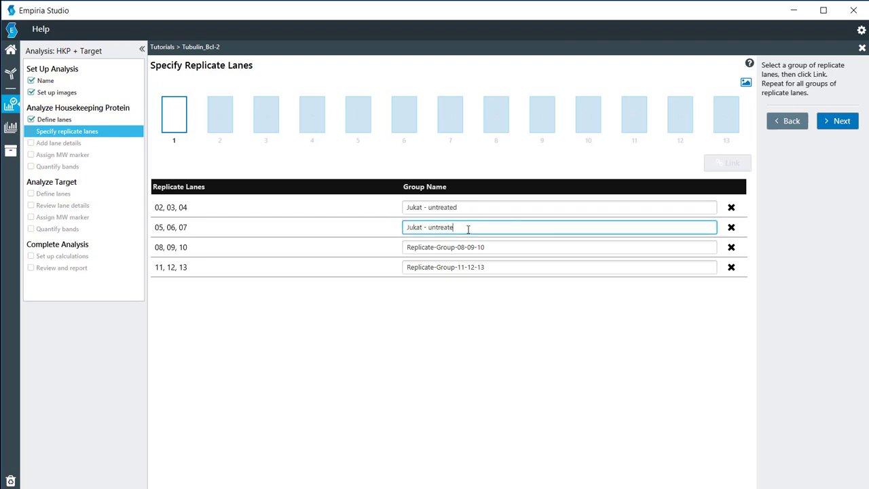
key("backspace")
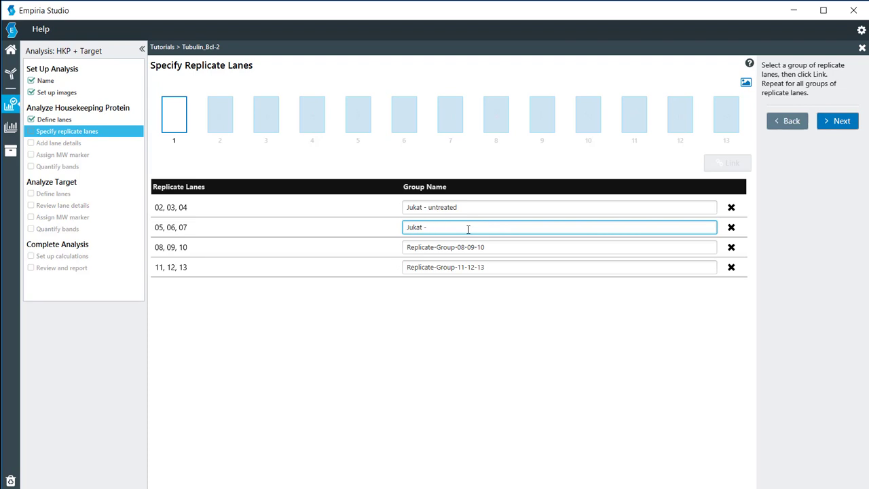
type("e")
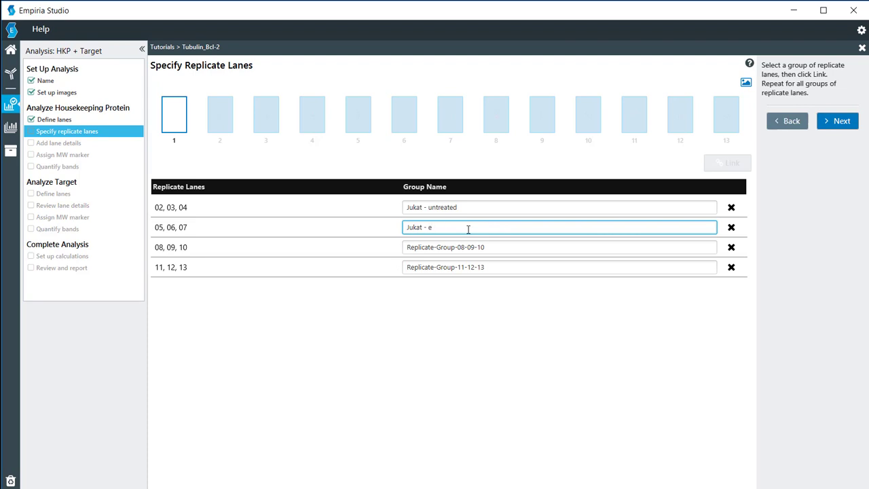
type("toposide")
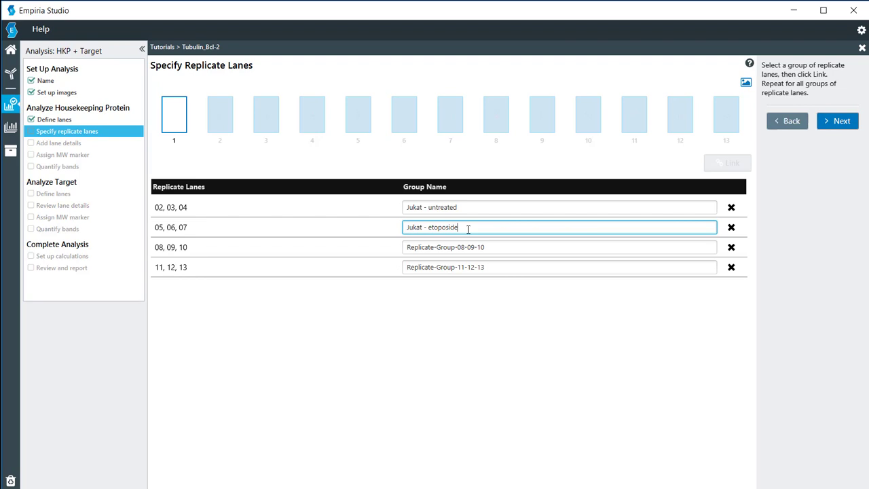
triple_click(432, 227)
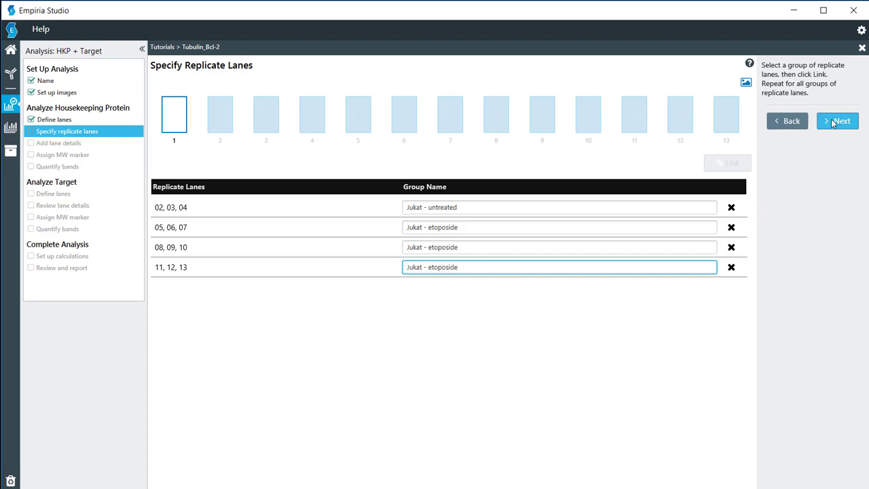
left_click(837, 120)
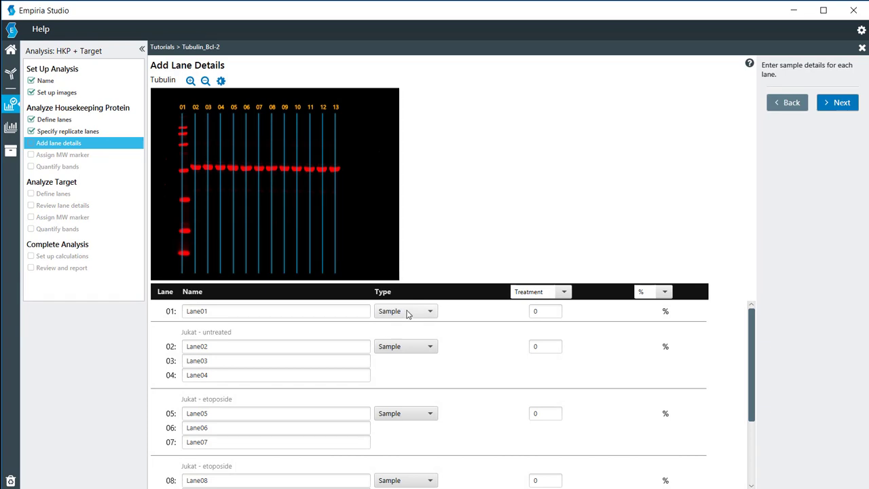
- Set lane 01's type to MW Marker and review the measured quantity choices
left_click(429, 311)
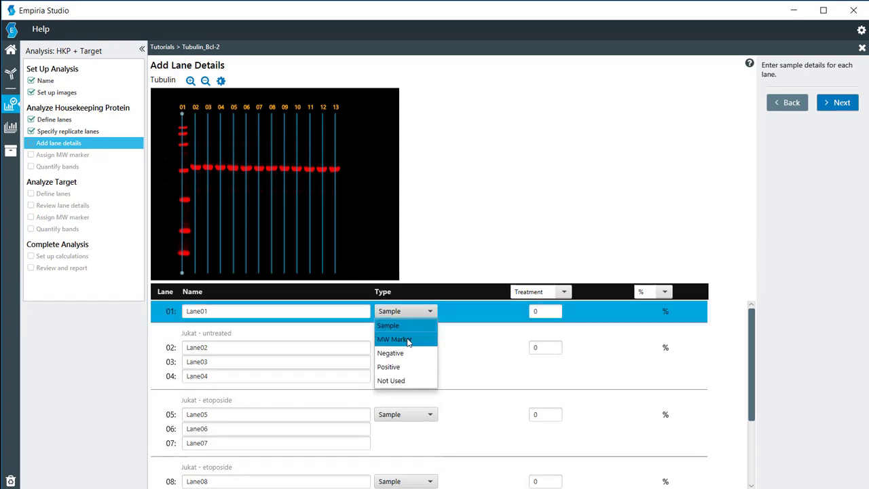
left_click(394, 339)
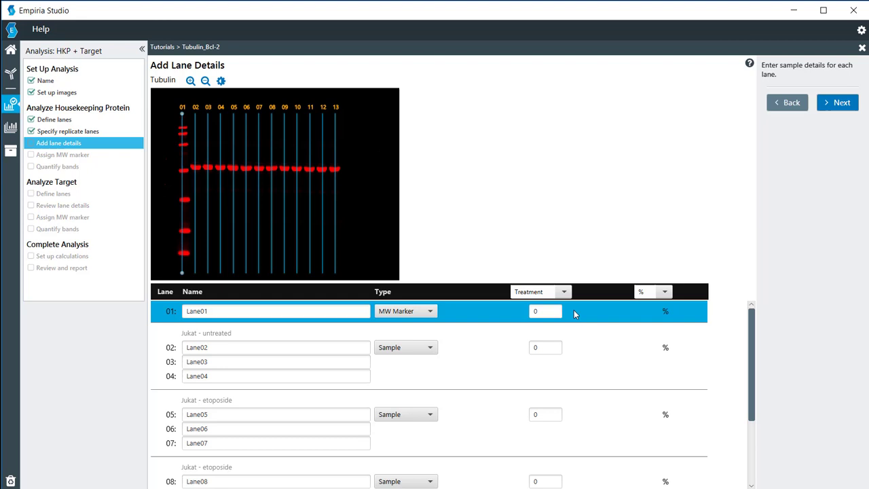
scroll("down", 3)
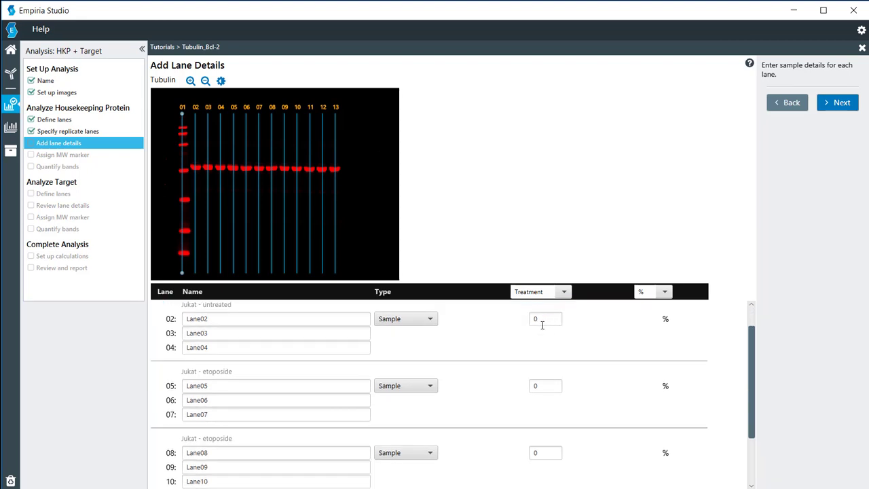
left_click(563, 291)
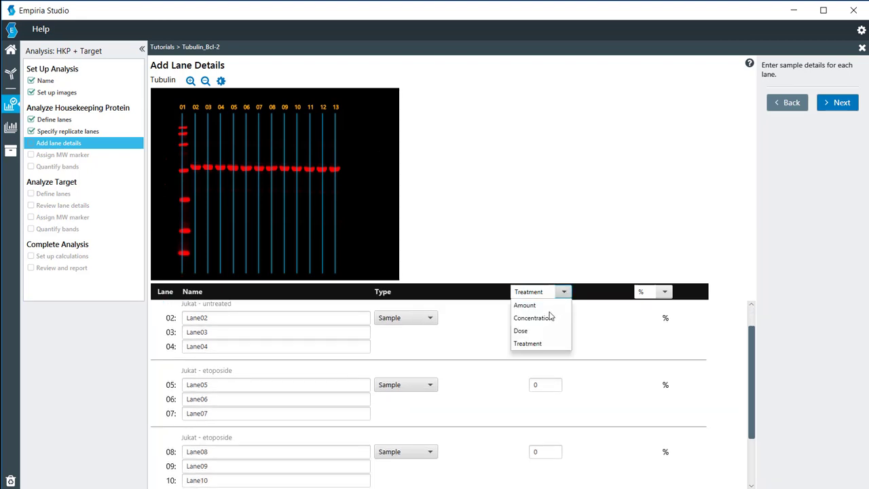
mouse_move(536, 318)
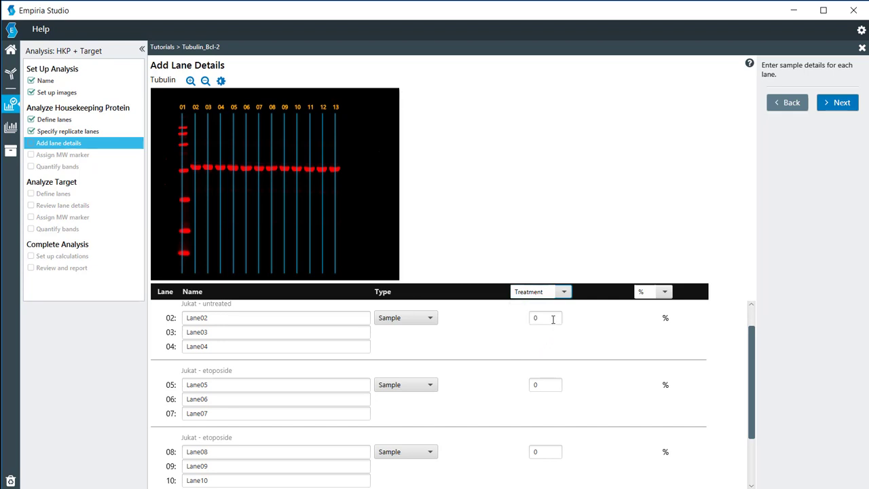
- Enter treatment values 0, 33, 66 and 100% for the four replicate groups and continue
left_click(546, 318)
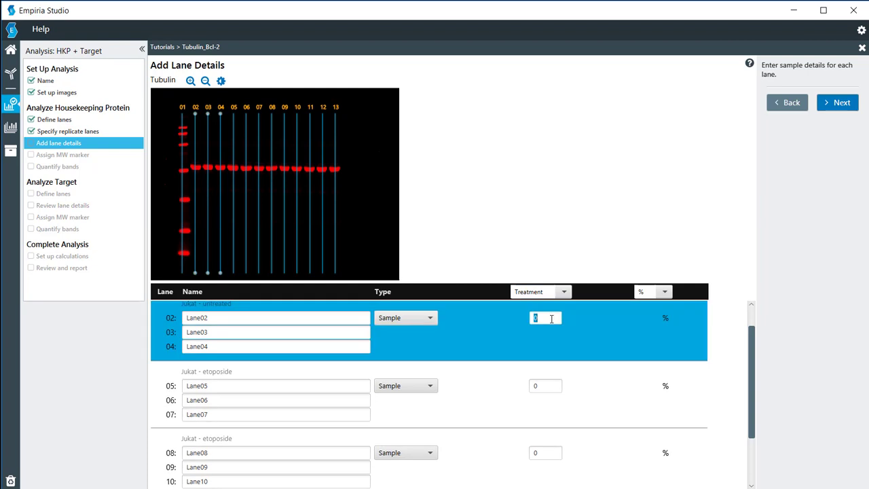
left_click(546, 385)
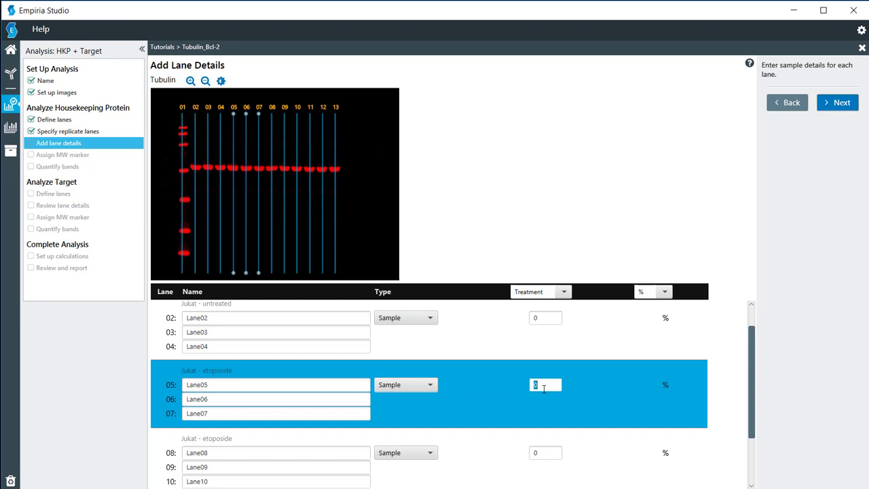
type("33")
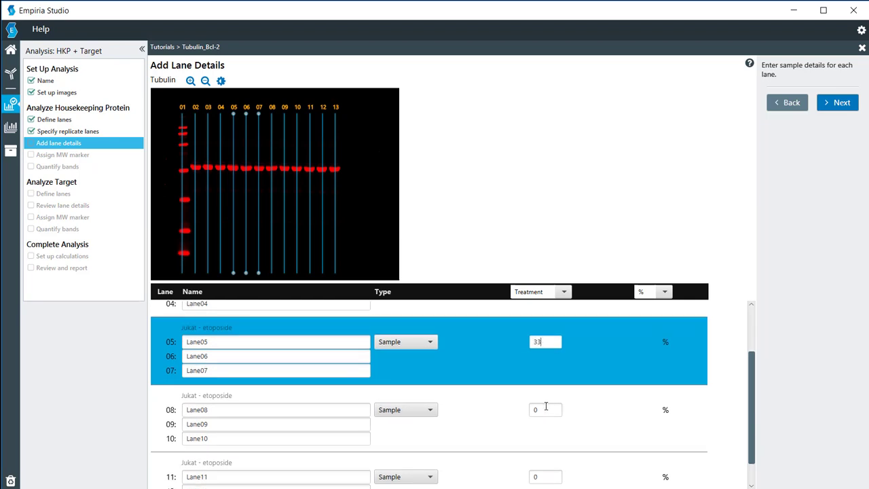
scroll("down", 3)
type("100")
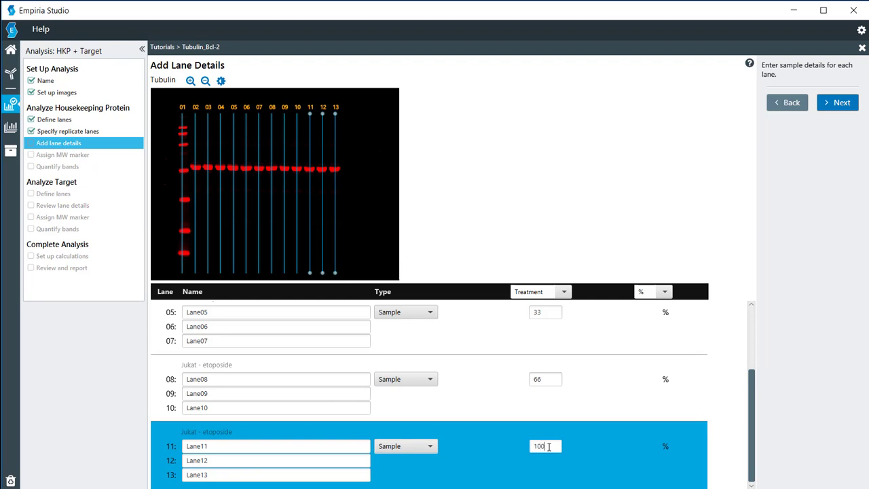
left_click(837, 102)
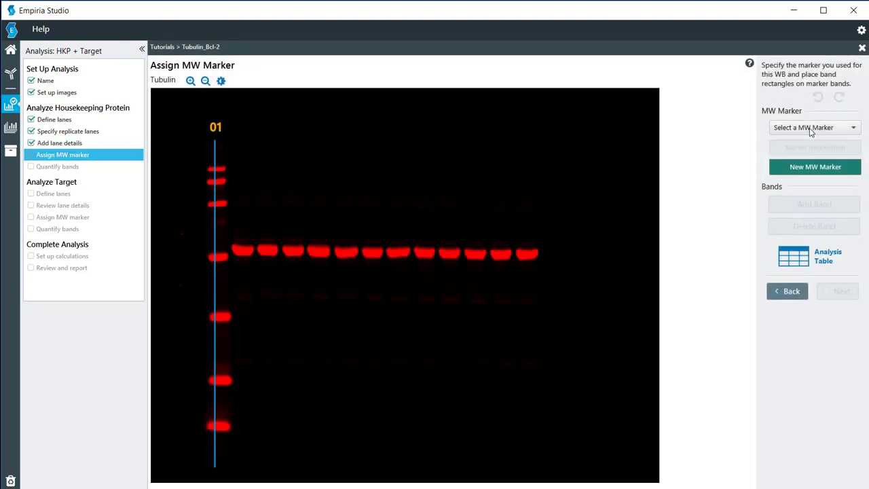
- Assign the Chameleon Duo 700 marker to lane 01 with its bands boxed and labelled 160 through 8
left_click(812, 128)
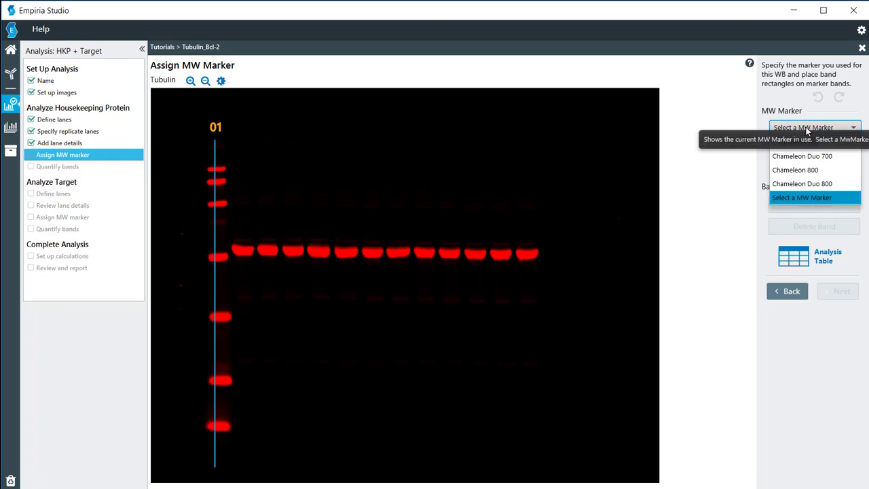
mouse_move(801, 156)
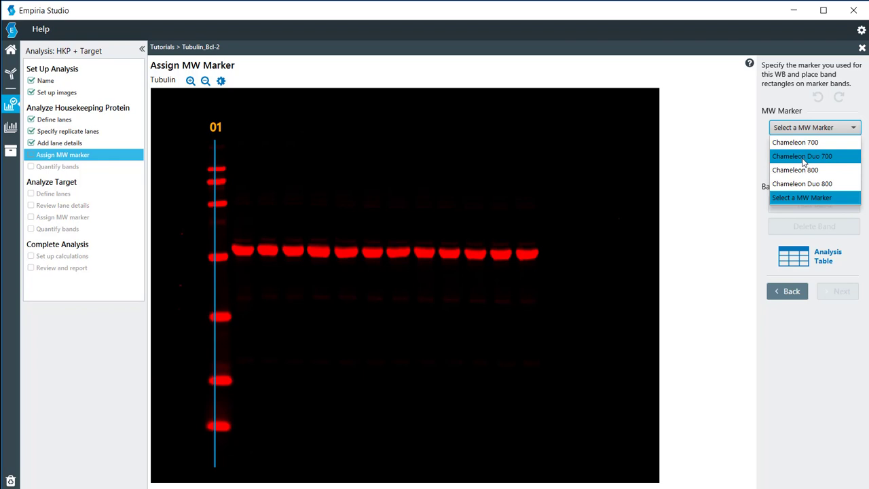
left_click(801, 156)
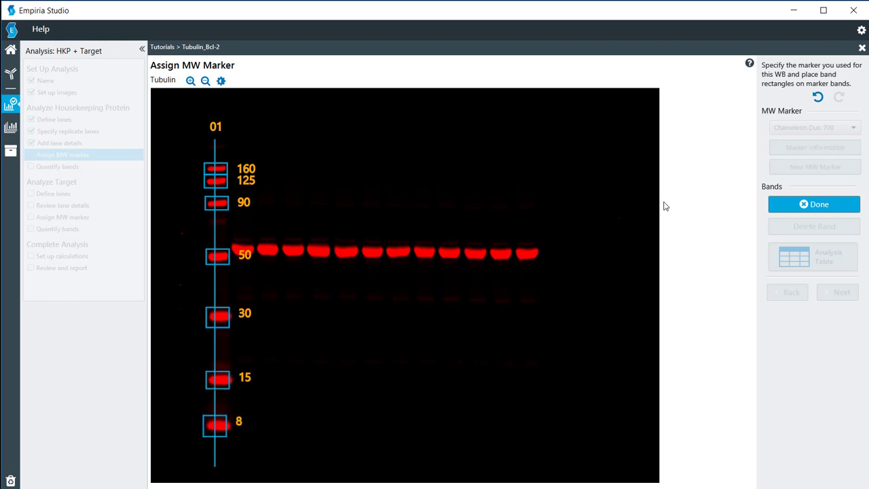
left_click(815, 203)
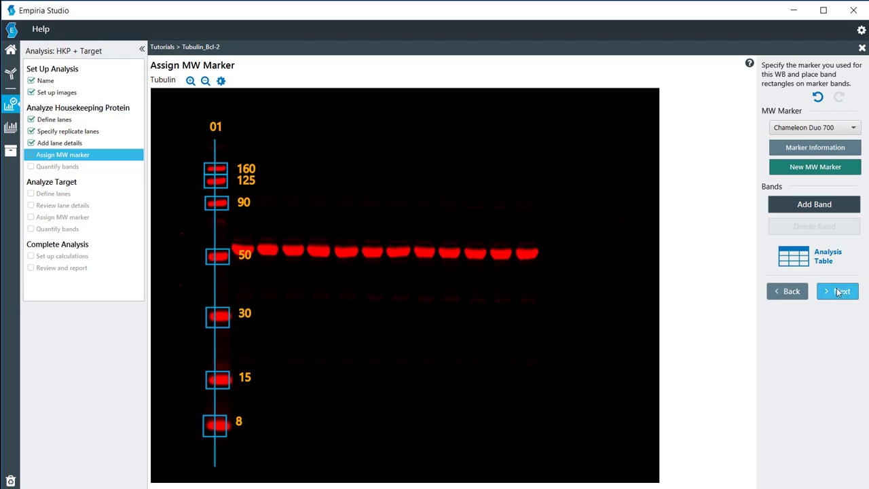
left_click(836, 291)
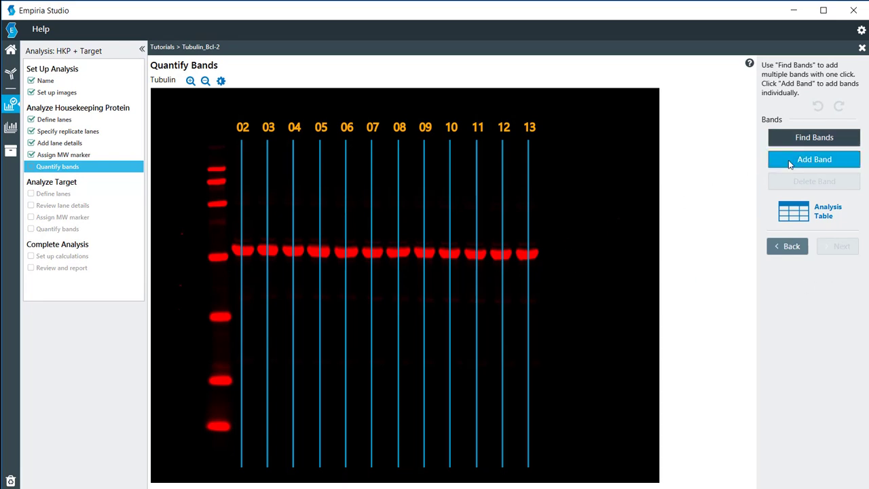
- Box a single Tubulin band manually with Add Band
left_click(814, 159)
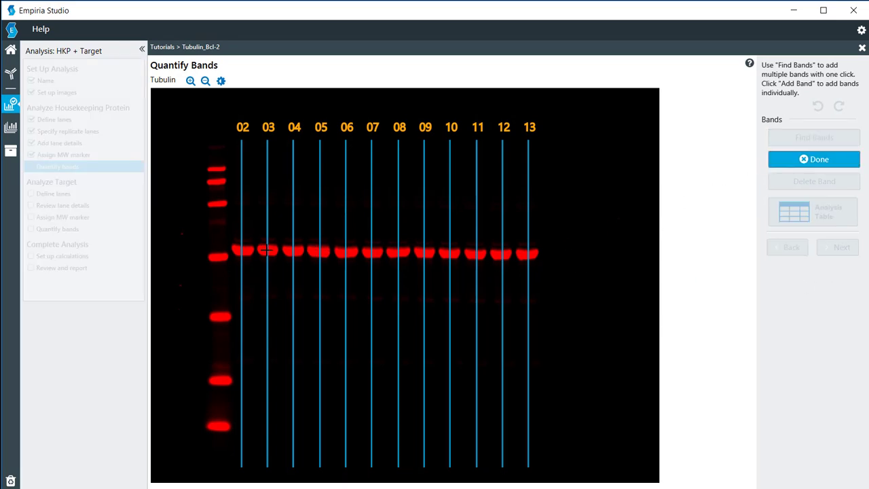
left_click(268, 253)
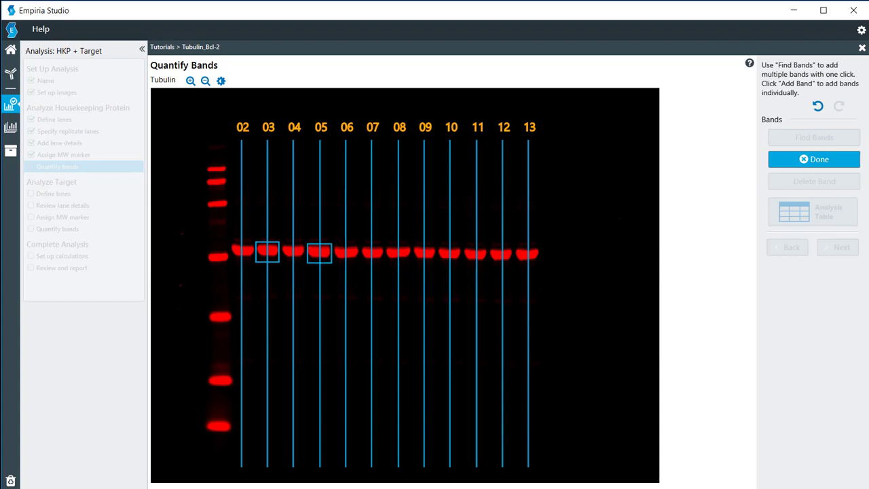
left_click(813, 159)
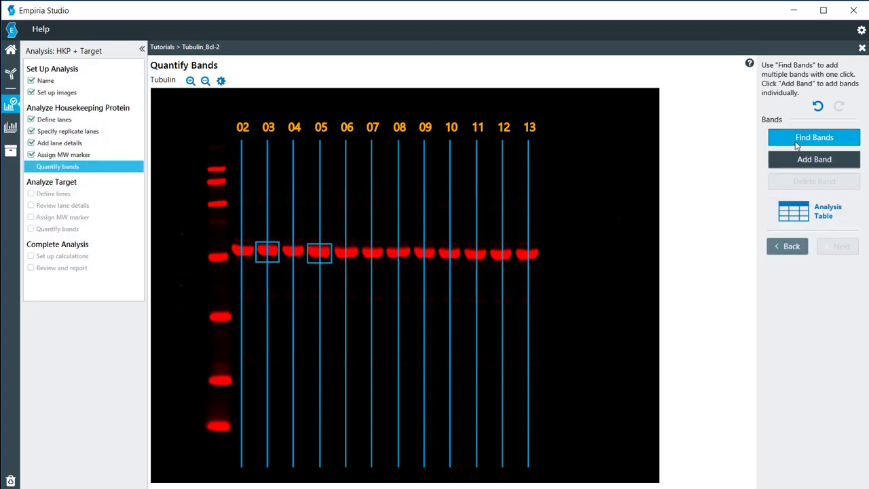
- Auto-detect the Tubulin bands across lanes 02–13 and advance to the Bcl-2 lane definition
left_click(815, 137)
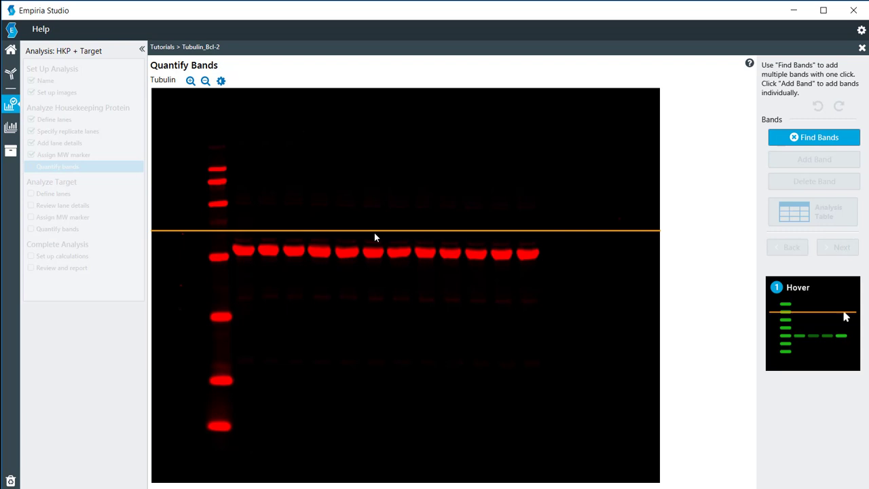
left_click_drag(375, 231, 377, 254)
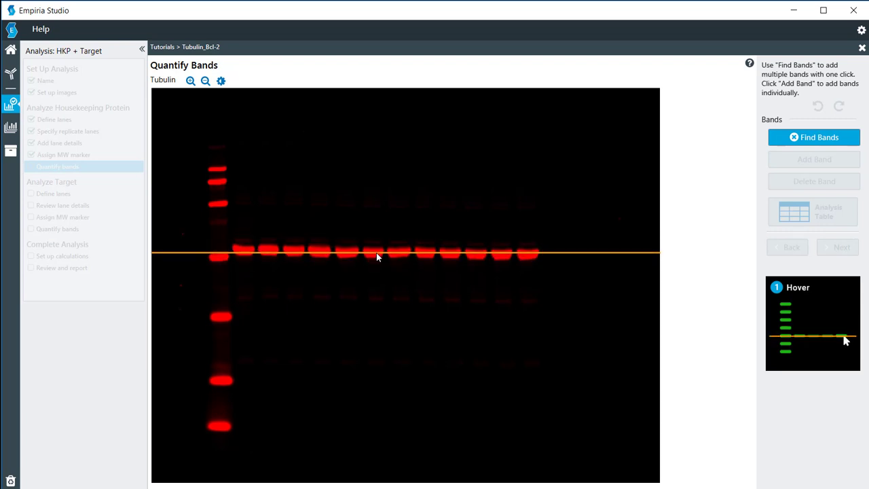
left_click(813, 138)
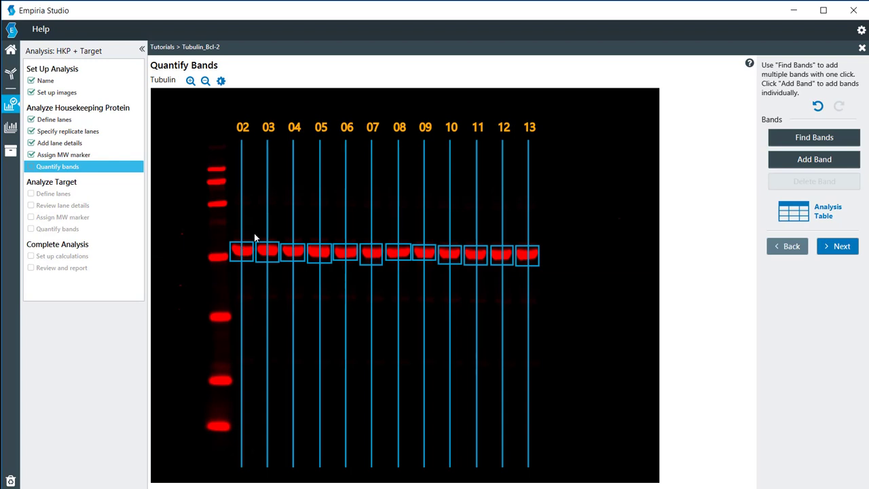
mouse_move(381, 261)
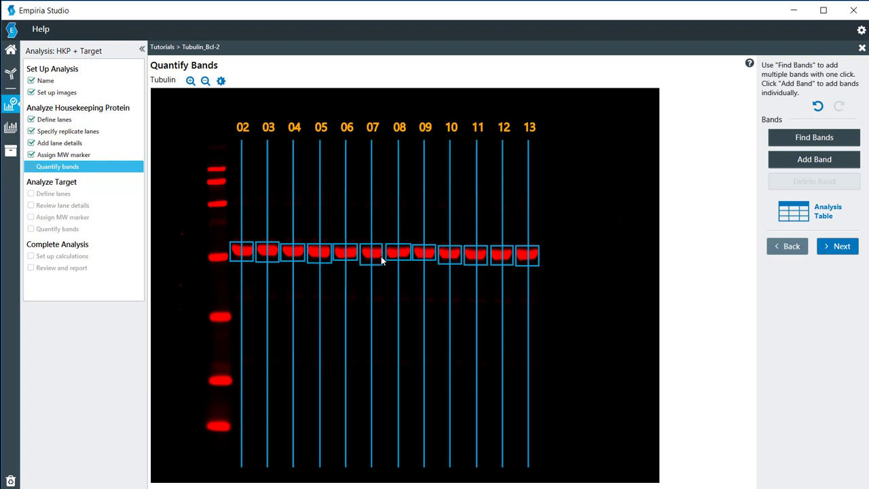
mouse_move(269, 251)
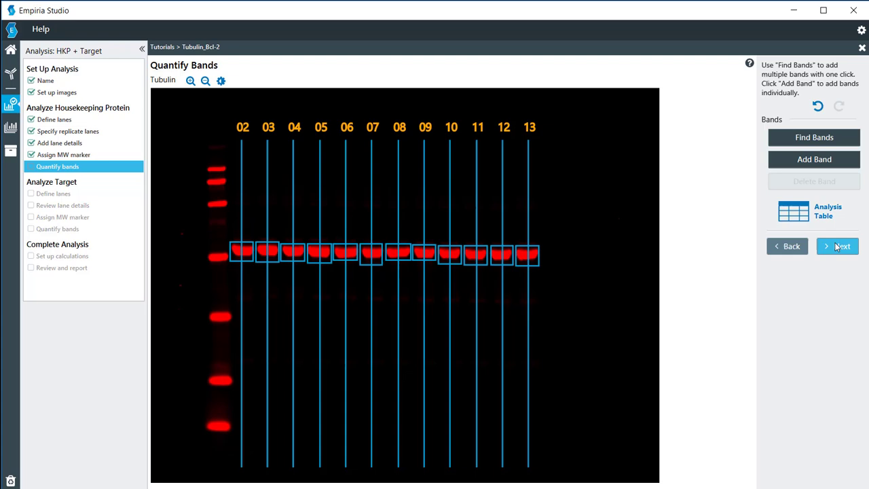
left_click(838, 246)
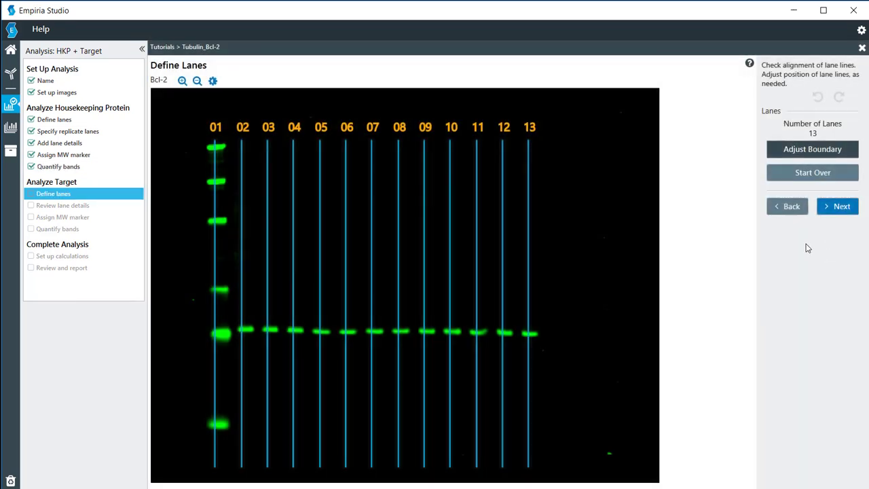
mouse_move(197, 203)
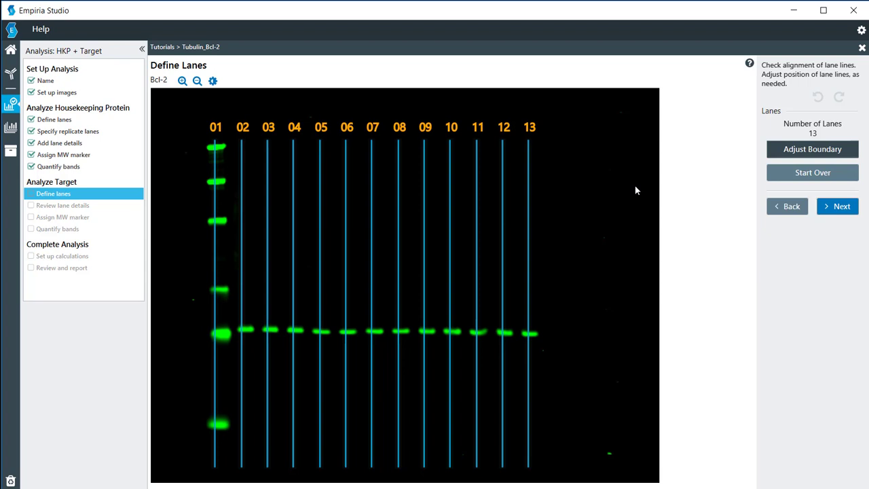
mouse_move(812, 148)
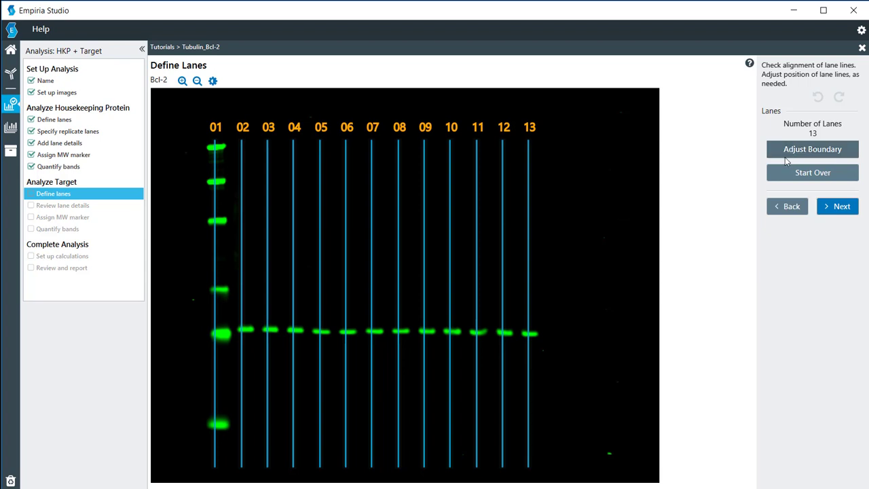
- Verify the outer boundary of the 13 Bcl-2 lanes and advance to reviewing lane details
left_click(812, 148)
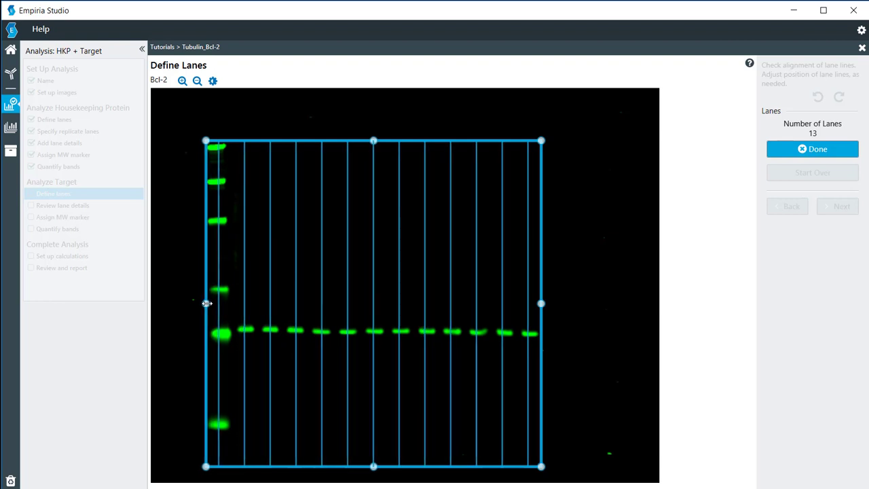
left_click(812, 148)
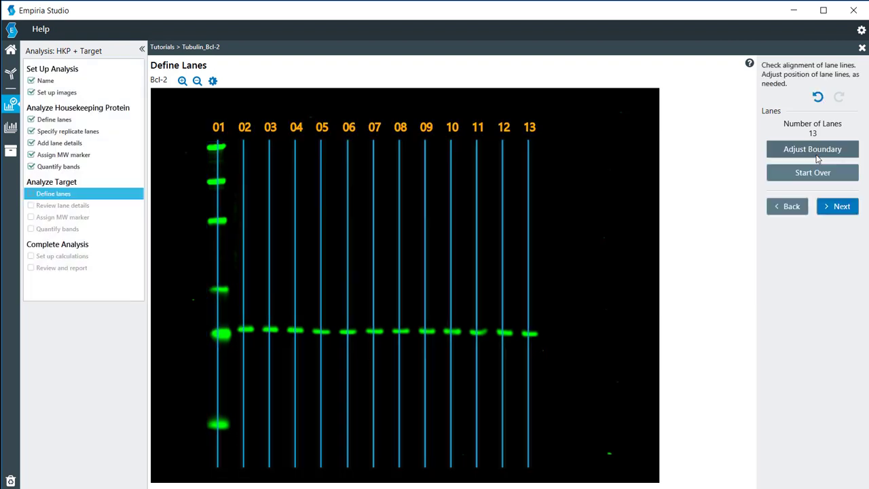
left_click(842, 207)
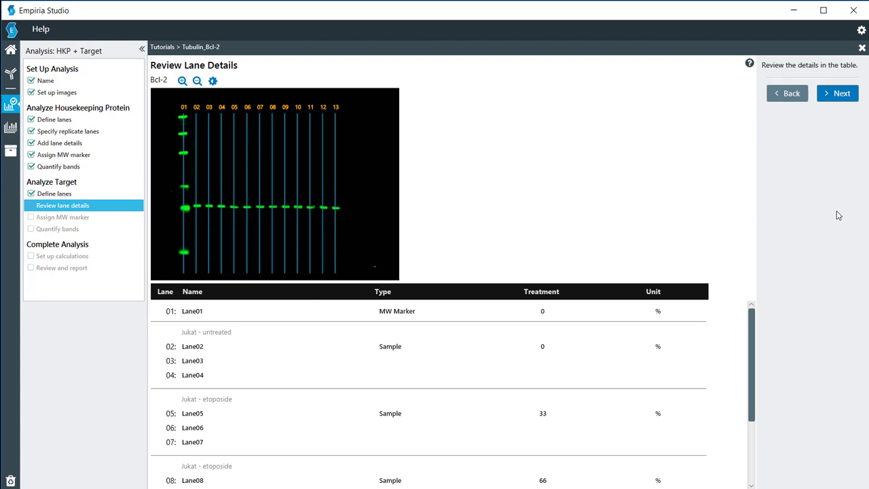
- Look over the Bcl-2 lane names, types and treatments, then advance to the MW marker step
scroll("down", 3)
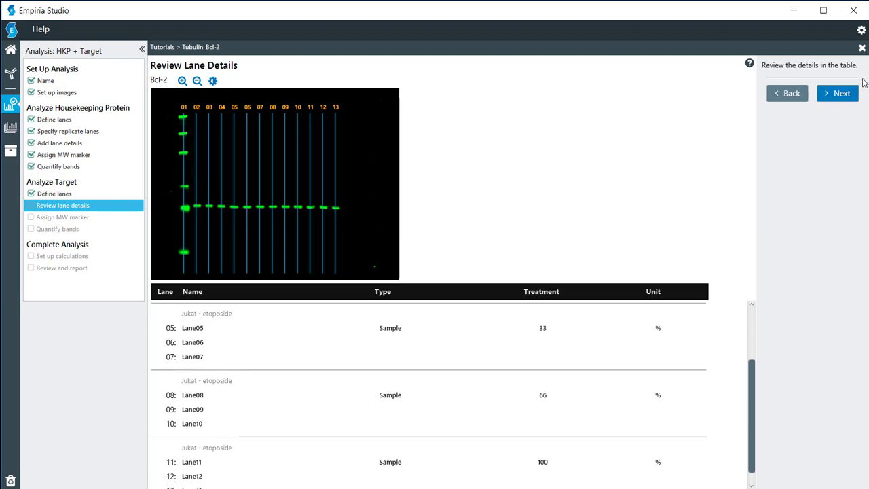
left_click(836, 92)
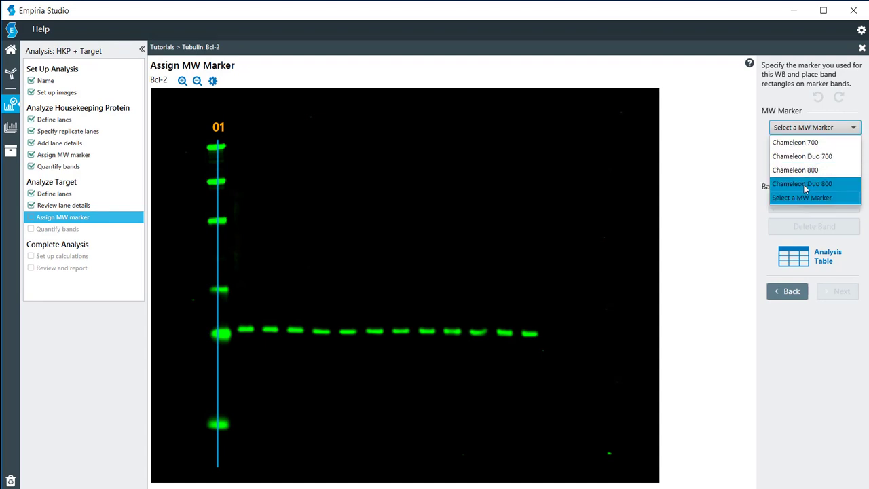
- Assign Chameleon Duo 800 as the Bcl-2 ladder, label its bands, and advance to band quantification
left_click(801, 183)
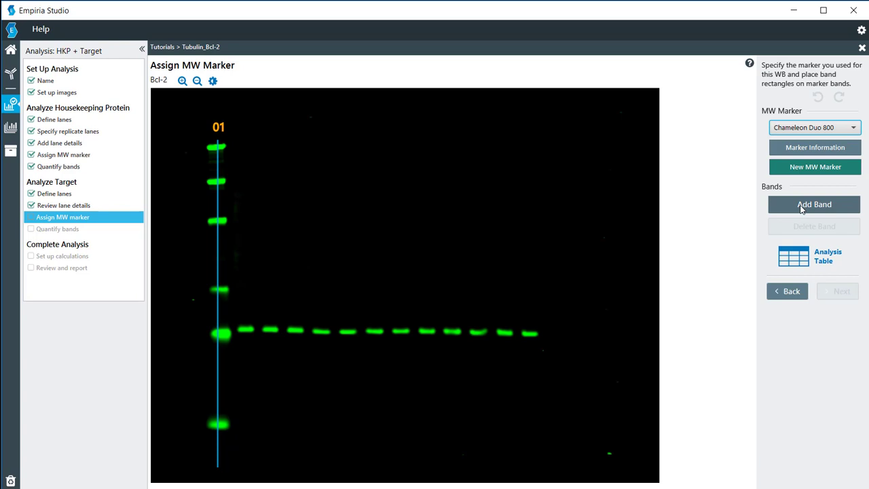
left_click(814, 203)
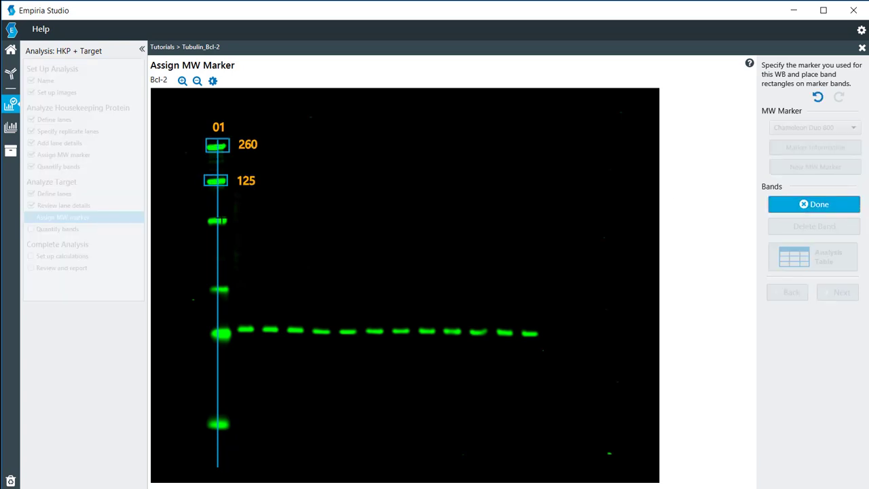
left_click(218, 219)
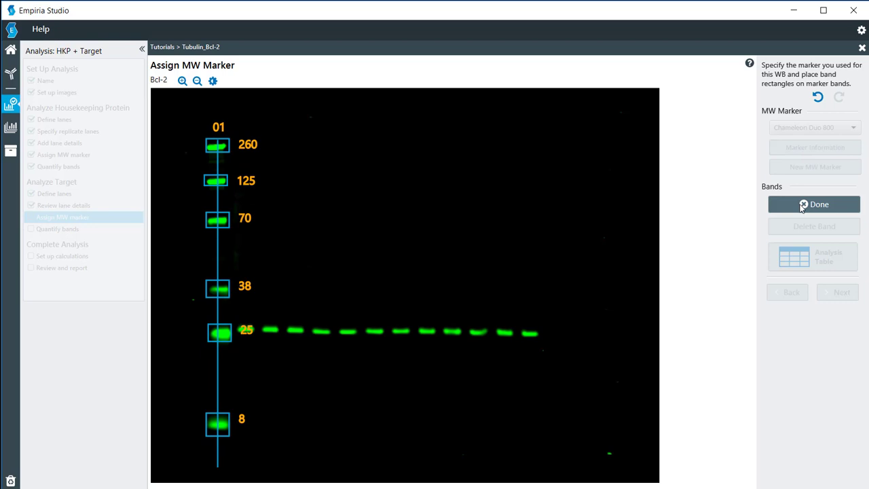
left_click(814, 203)
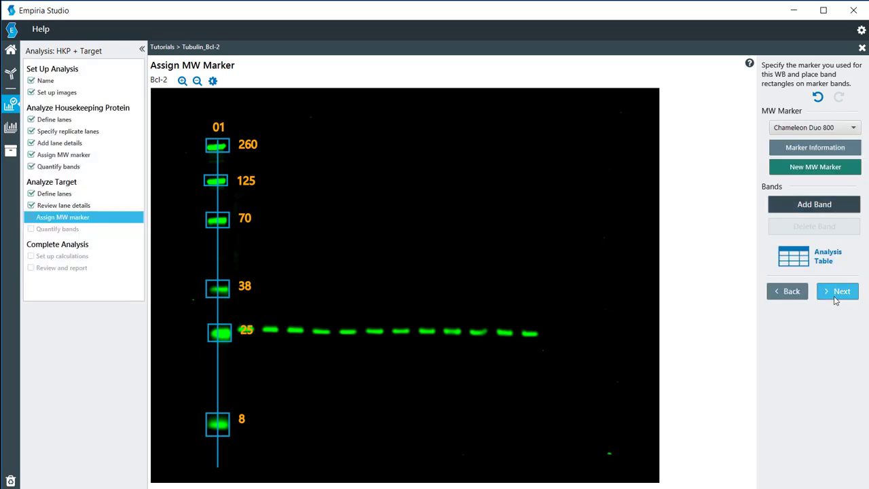
left_click(836, 291)
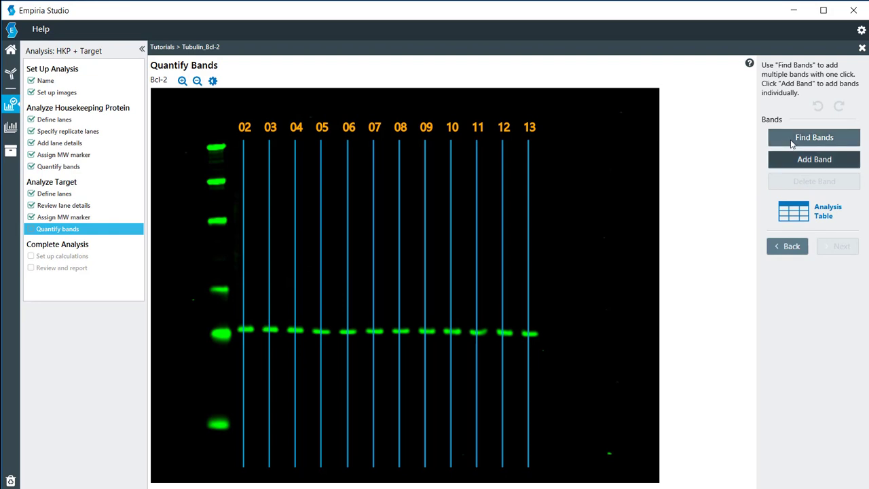
- Auto-detect and box the Bcl-2 bands across lanes 02–13 with Find Bands
left_click(814, 137)
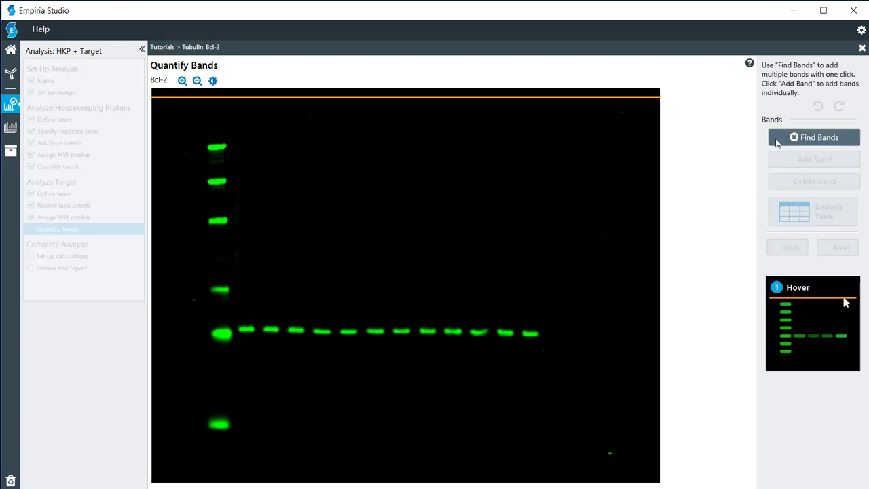
left_click(815, 137)
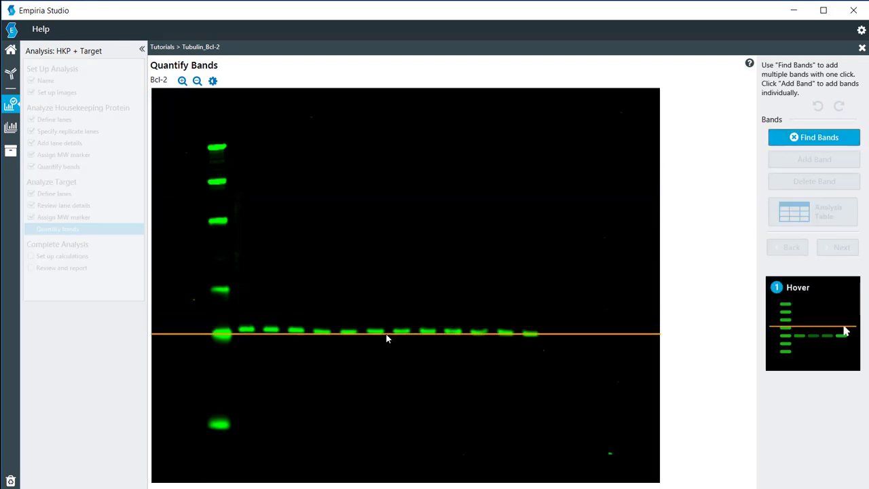
left_click(815, 137)
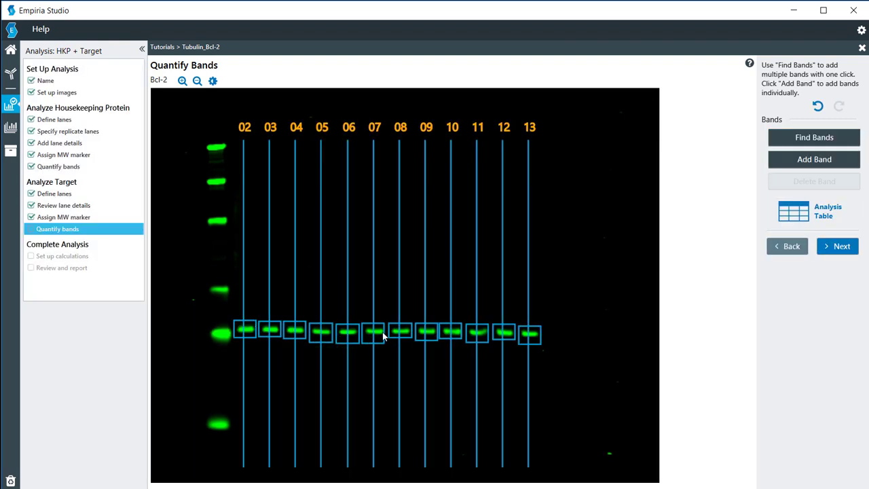
mouse_move(379, 326)
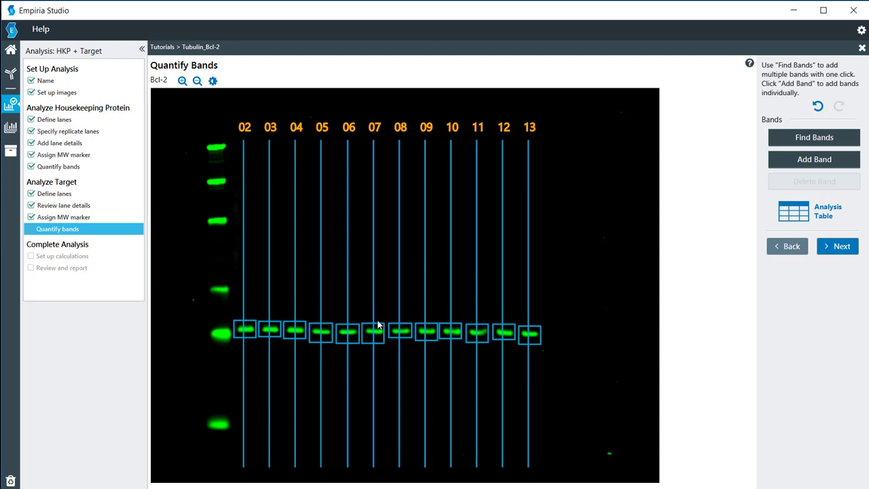
mouse_move(325, 333)
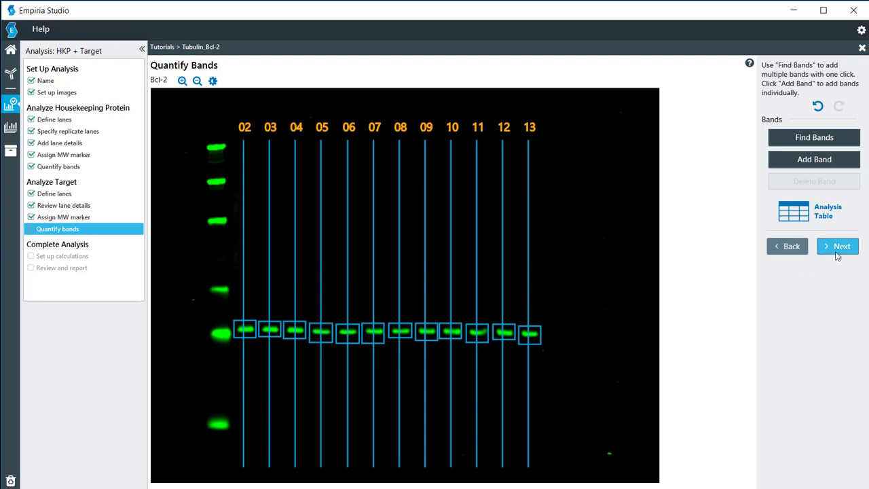
- In calculation setup, make the untreated group the control and include the etoposide groups
left_click(842, 246)
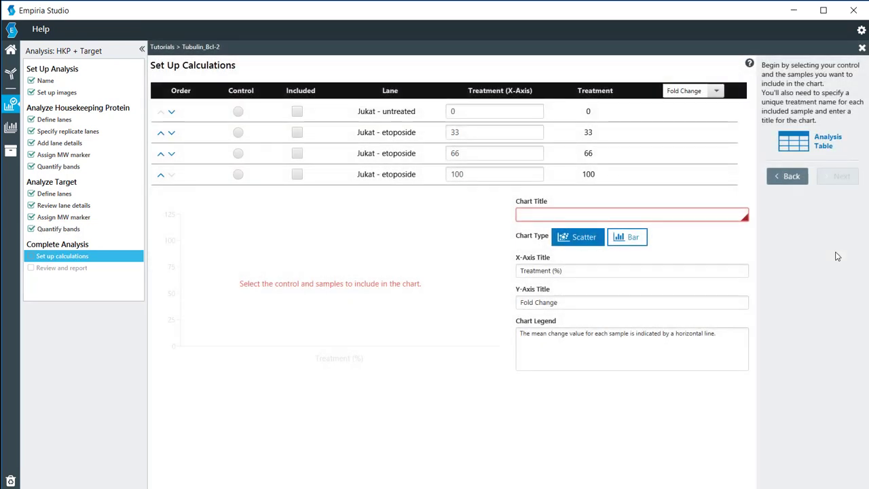
mouse_move(342, 120)
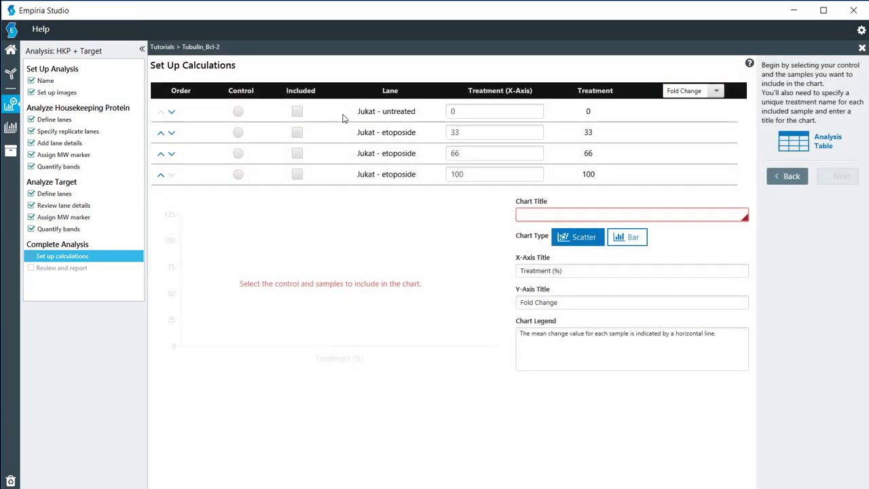
left_click(238, 111)
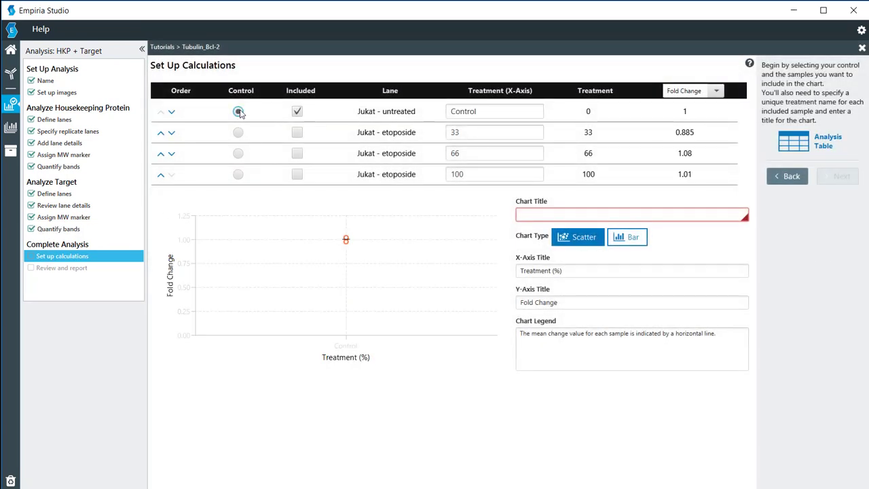
left_click(296, 131)
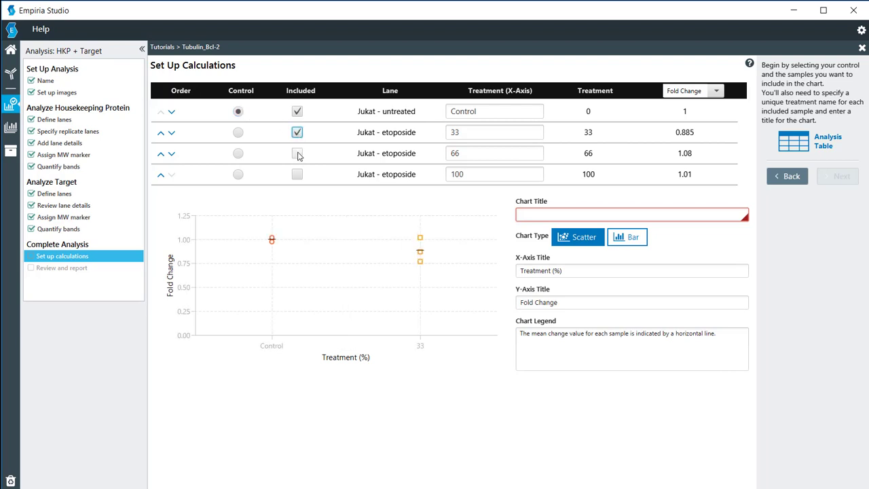
left_click(296, 174)
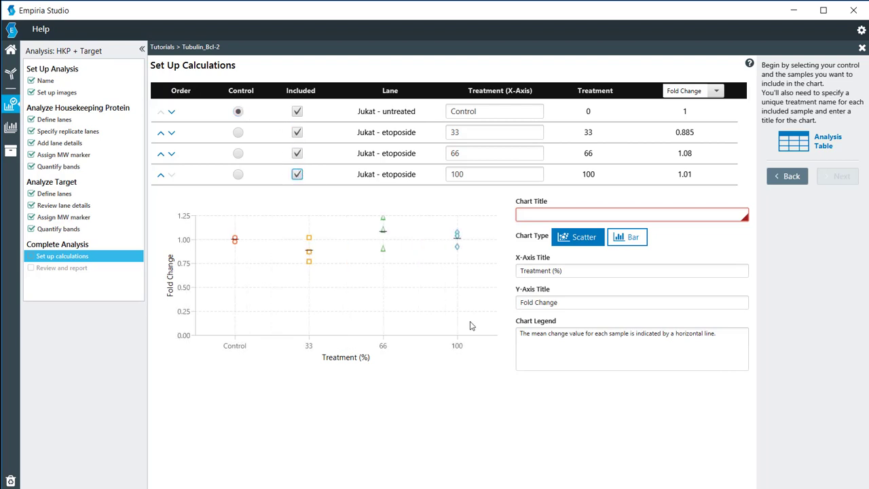
mouse_move(502, 265)
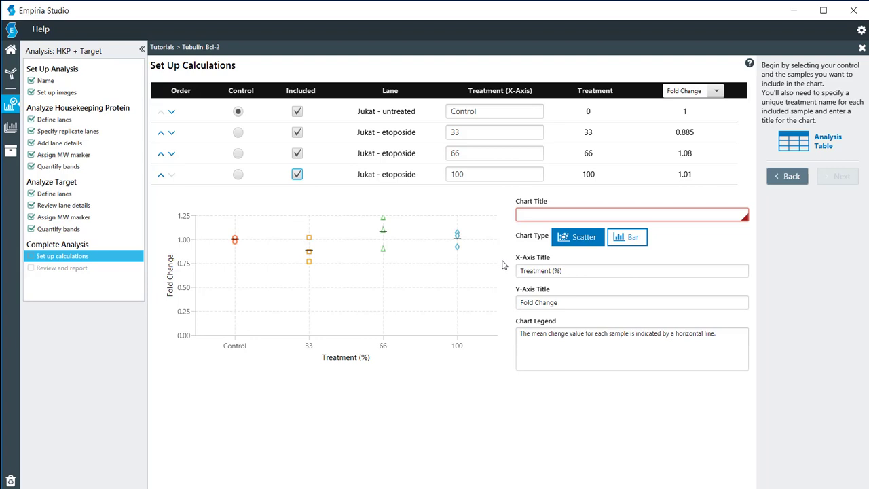
- Title the chart 'Fold change' and display it as a bar chart
left_click(631, 215)
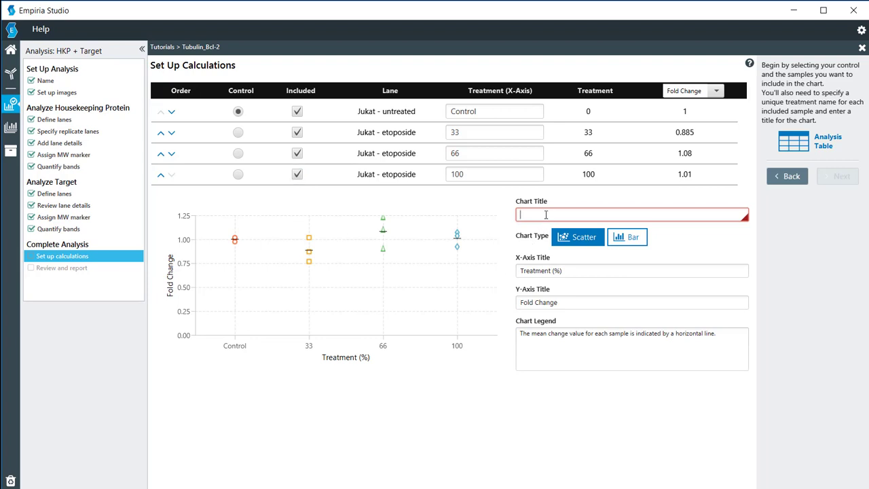
type("Fold change")
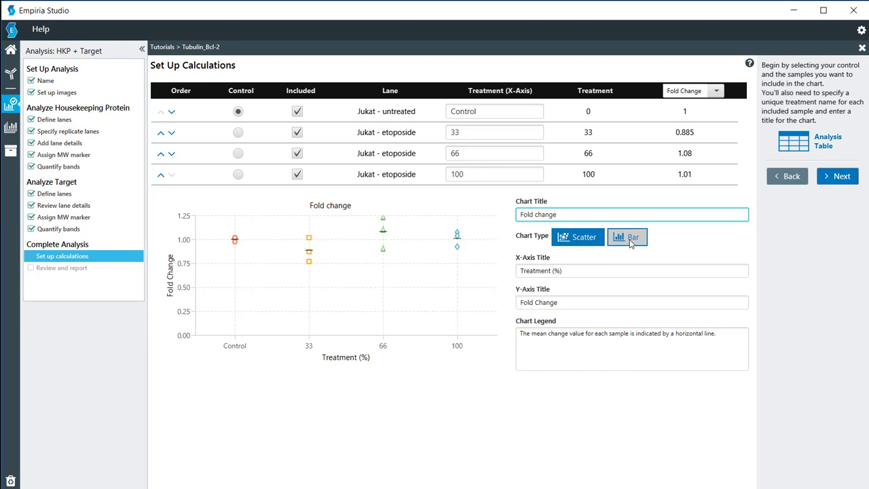
left_click(627, 236)
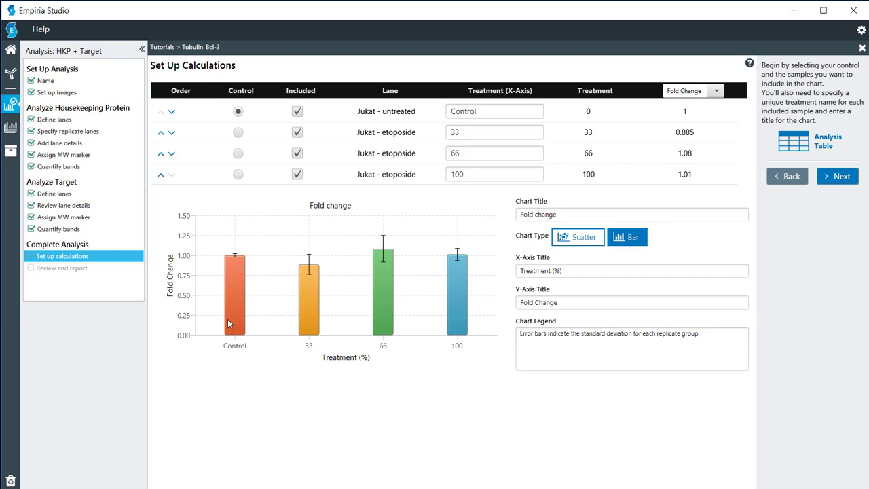
mouse_move(333, 299)
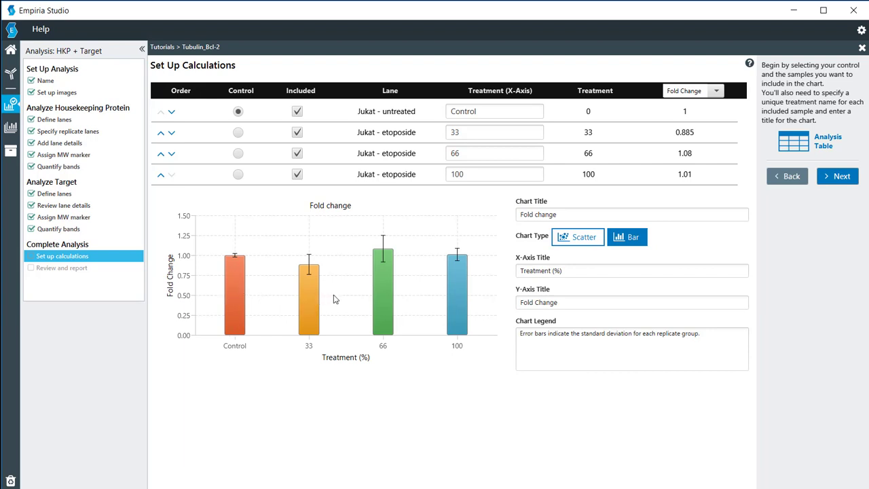
mouse_move(309, 264)
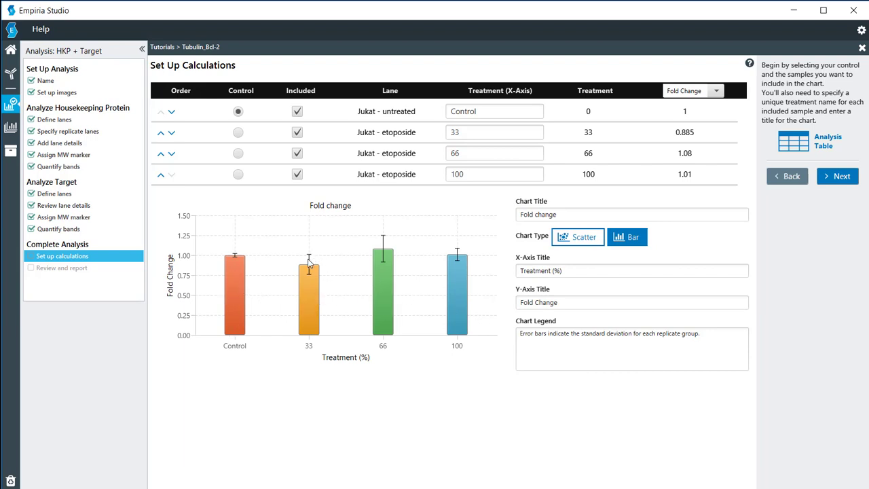
mouse_move(383, 247)
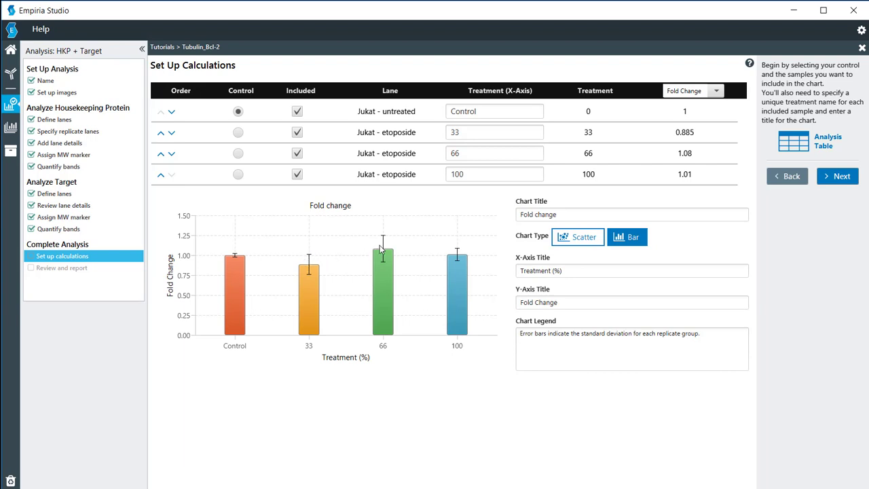
mouse_move(329, 320)
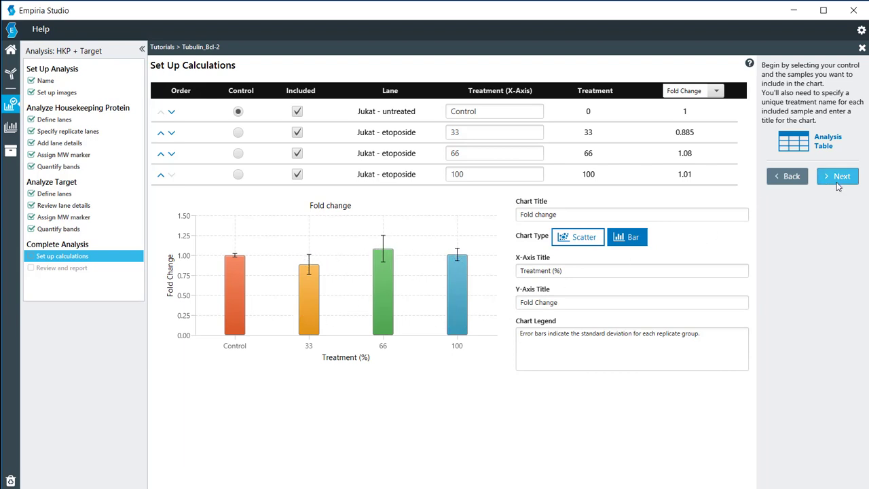
- Open the review report and scroll through the blots, analysis tables and Fold change chart
left_click(837, 177)
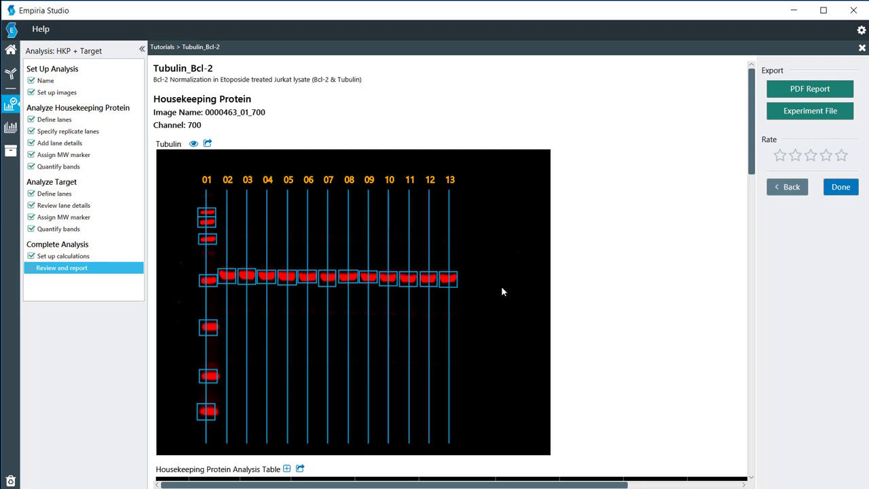
mouse_move(763, 142)
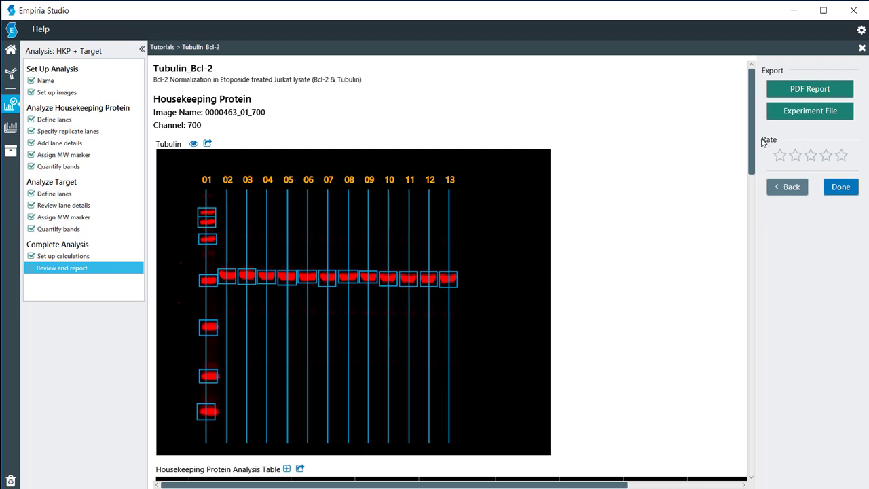
scroll("down", 3)
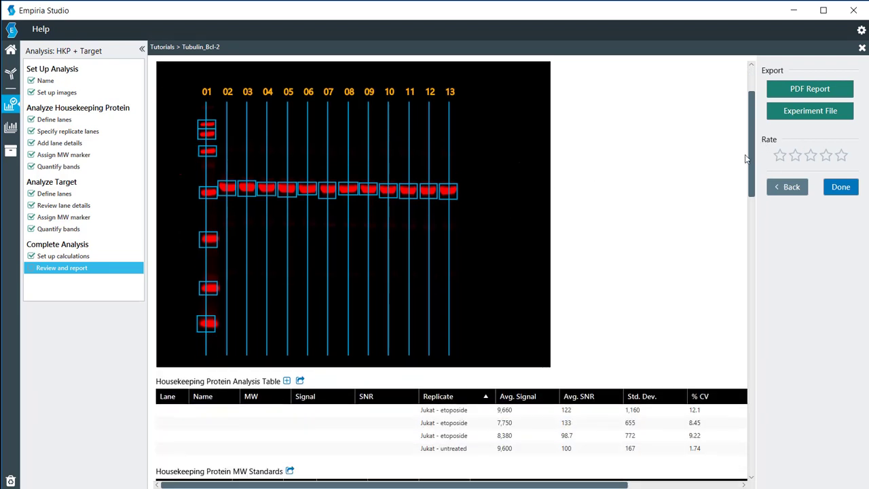
scroll("down", 3)
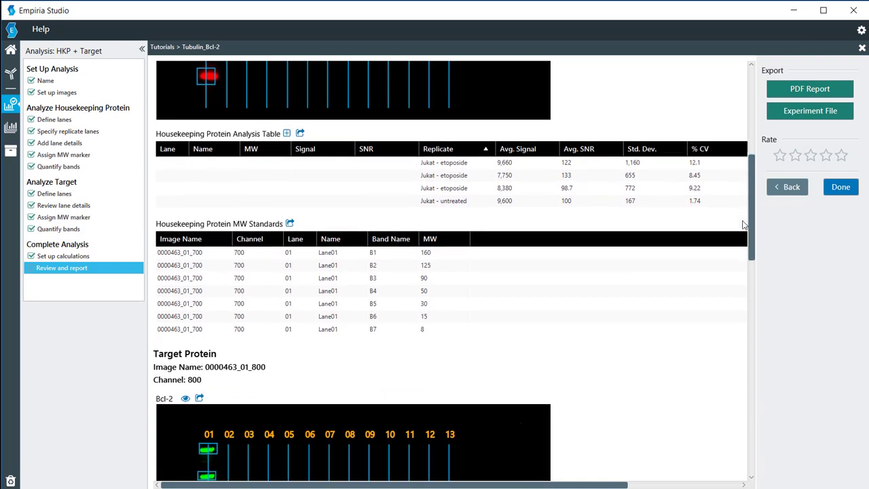
scroll("down", 3)
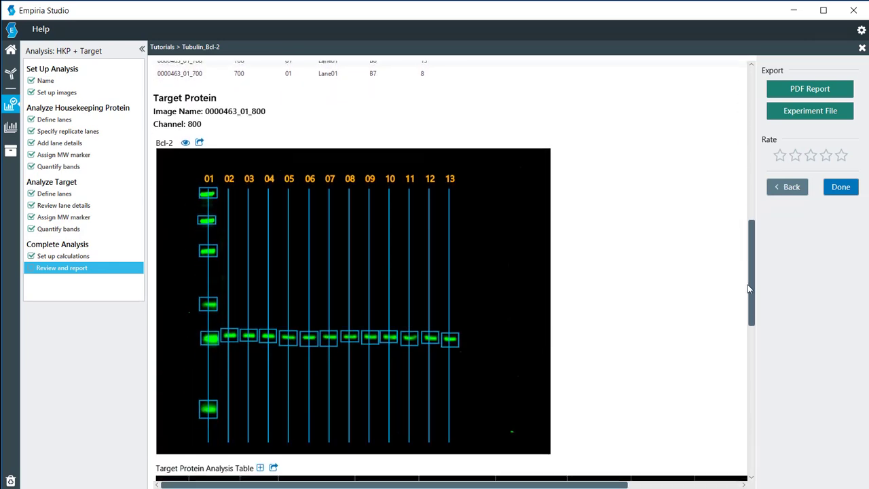
scroll("down", 3)
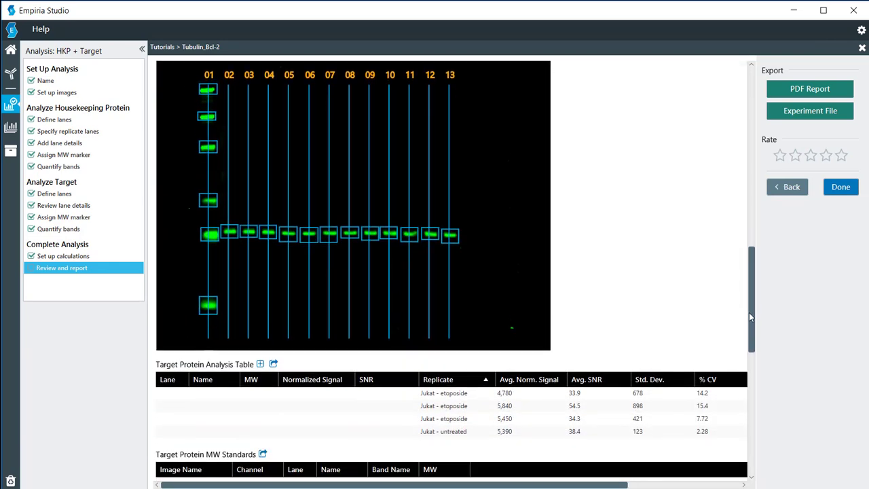
scroll("down", 3)
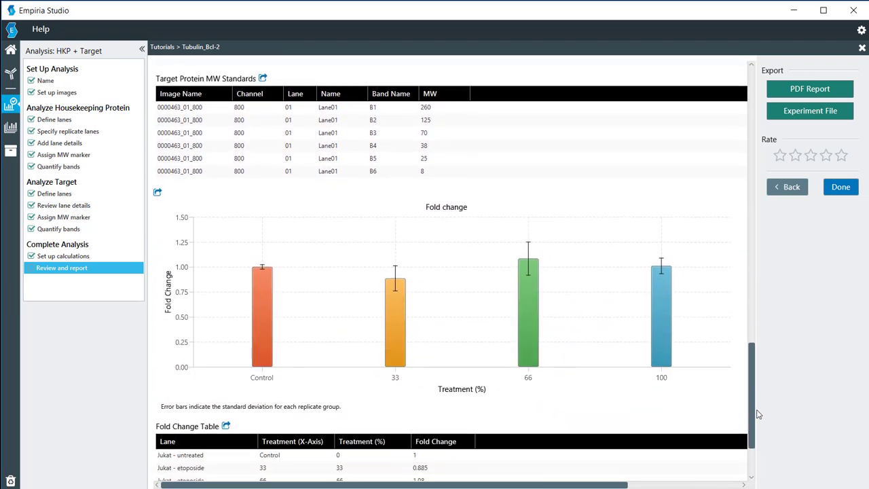
scroll("down", 3)
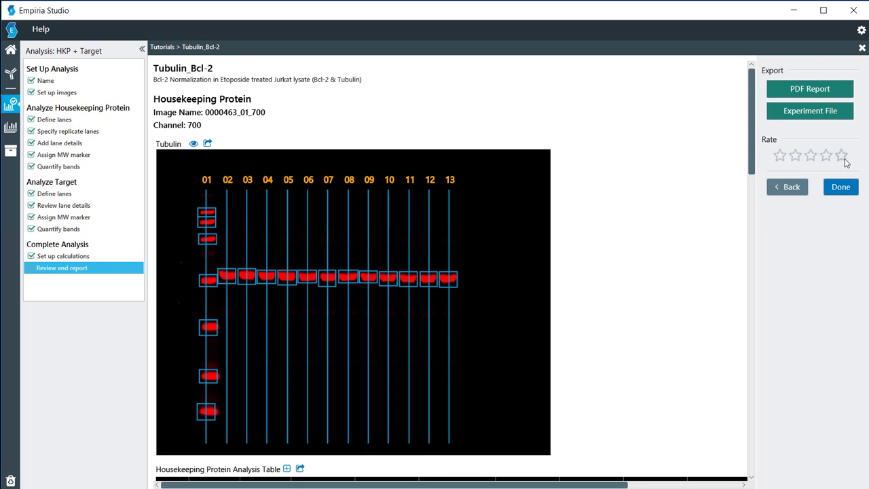
mouse_move(779, 160)
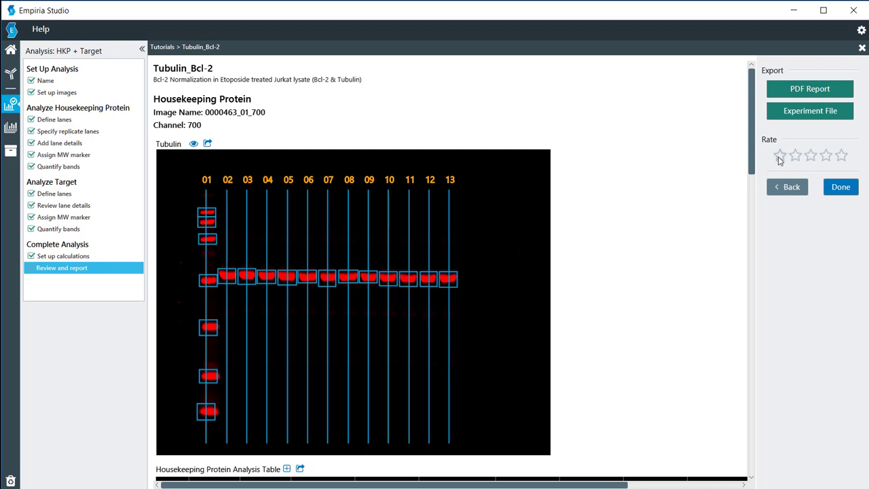